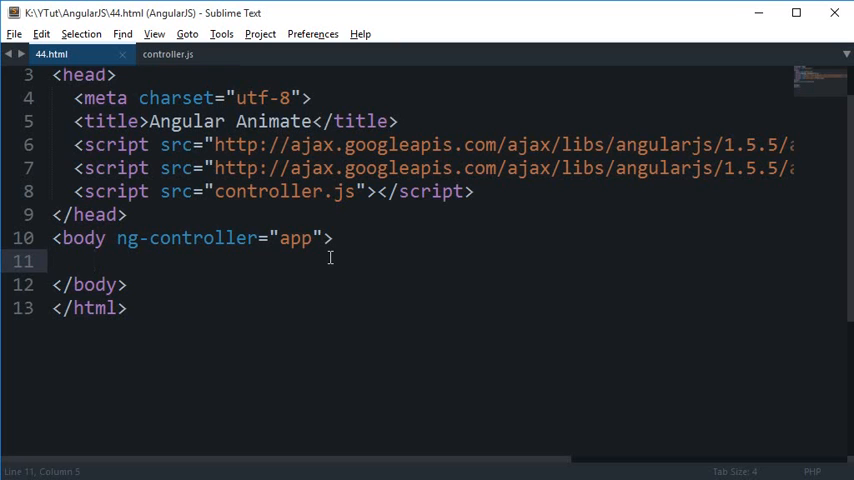
Step: Add a Search text input bound to ng-model="searchBox" in the body of 44.html
scroll("right", 3)
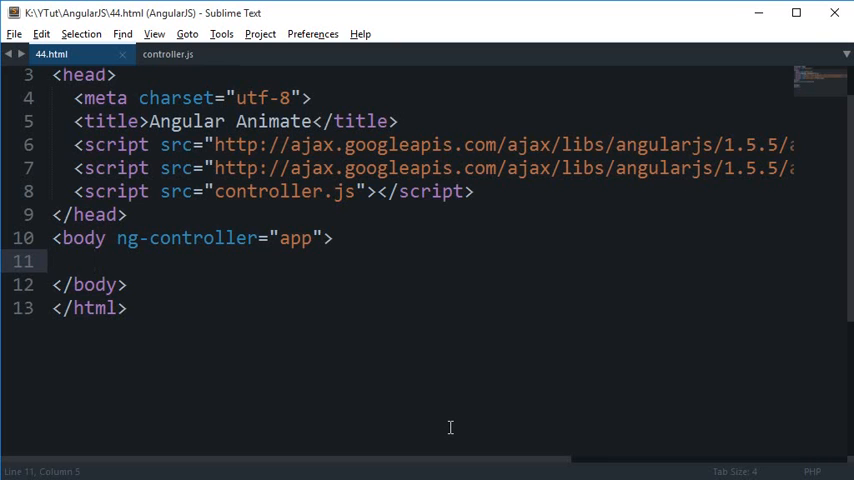
left_click(96, 260)
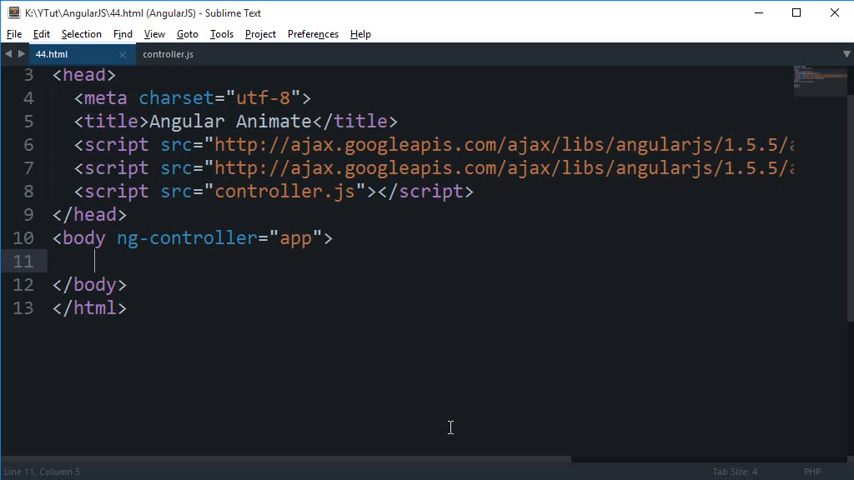
type("<p>Search: <input type=\"T")
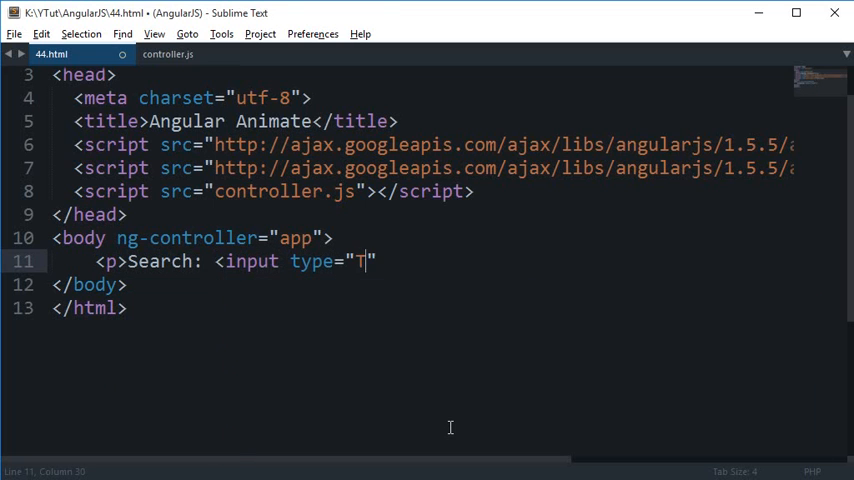
type("ext\"")
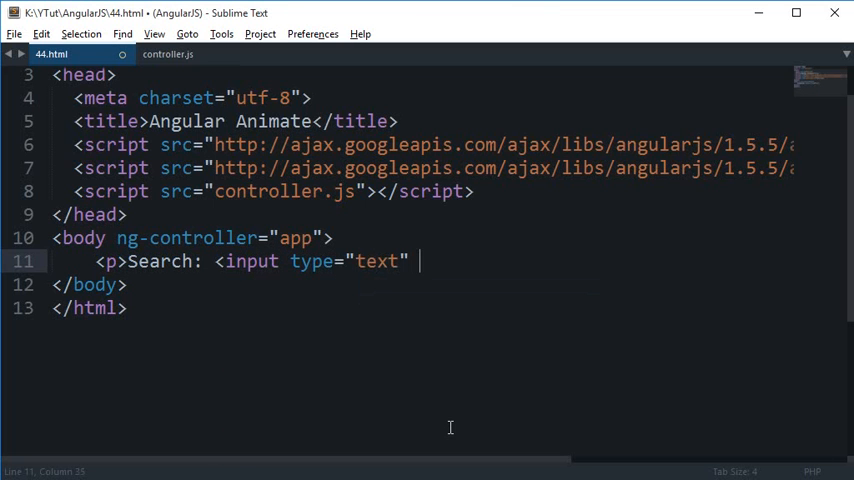
type("ng-")
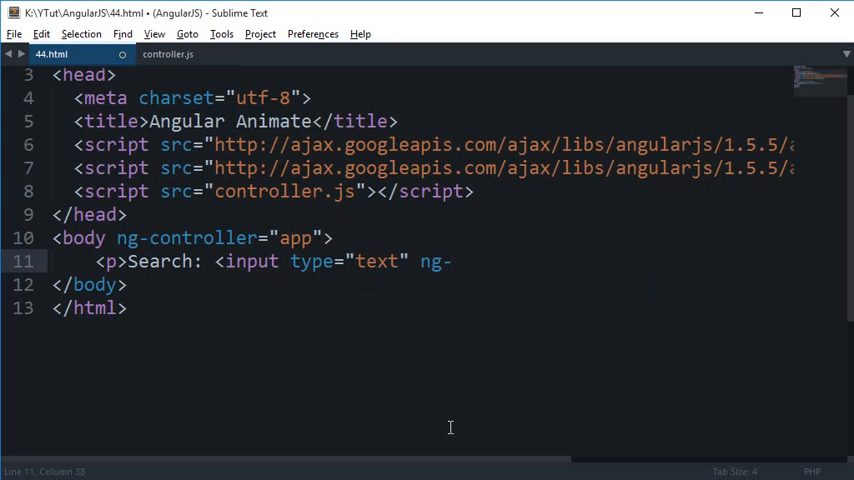
type("model=\"\"")
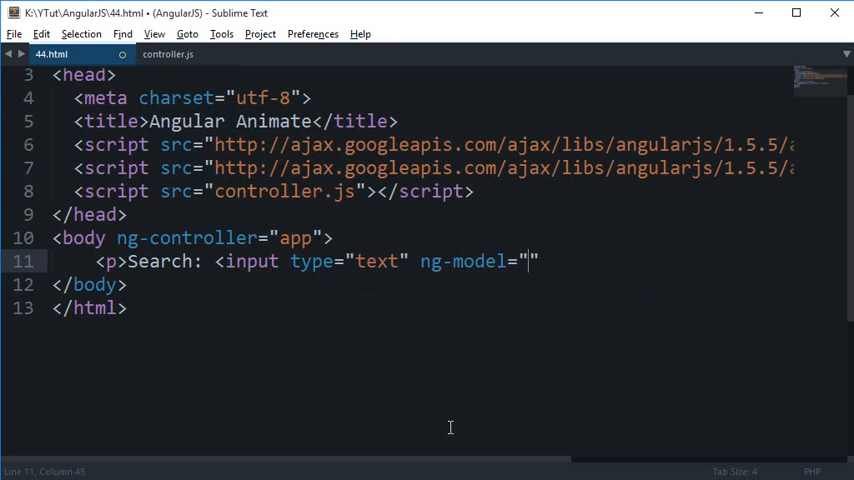
type("searchBox\">")
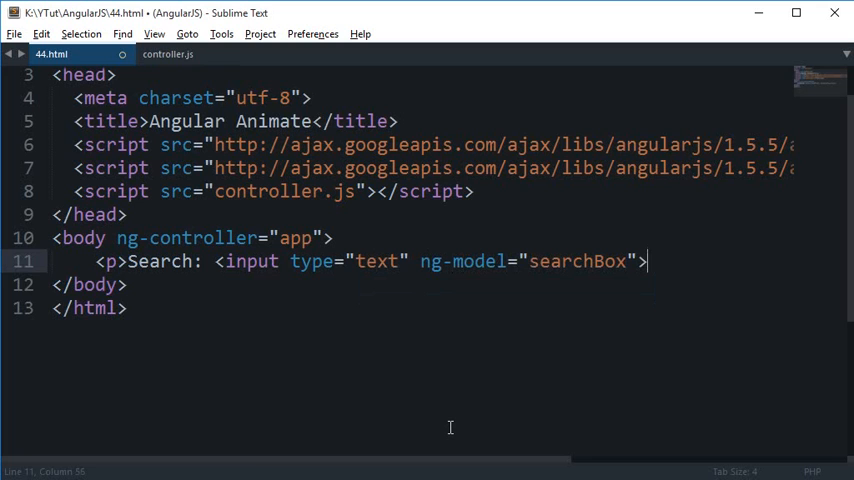
key("enter")
type("<li")
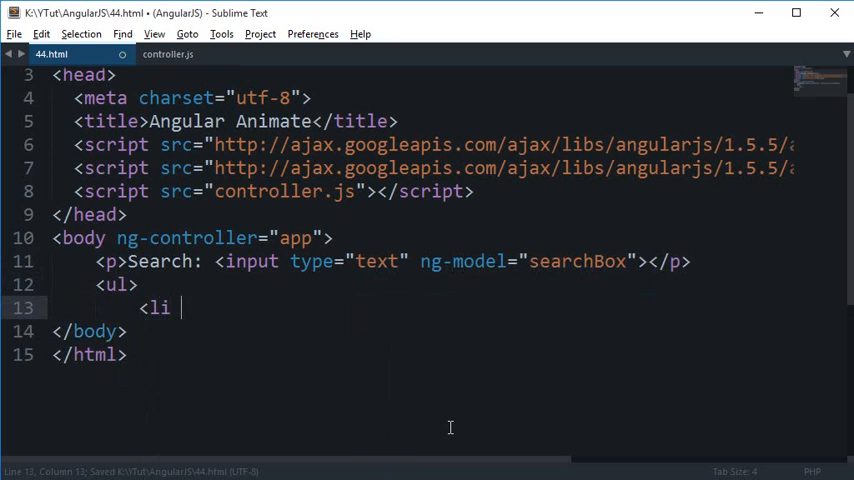
Step: Add a <ul> with an <li ng-repeat=""> item, save, and move to controller.js
type("ng-repeat=\"\"")
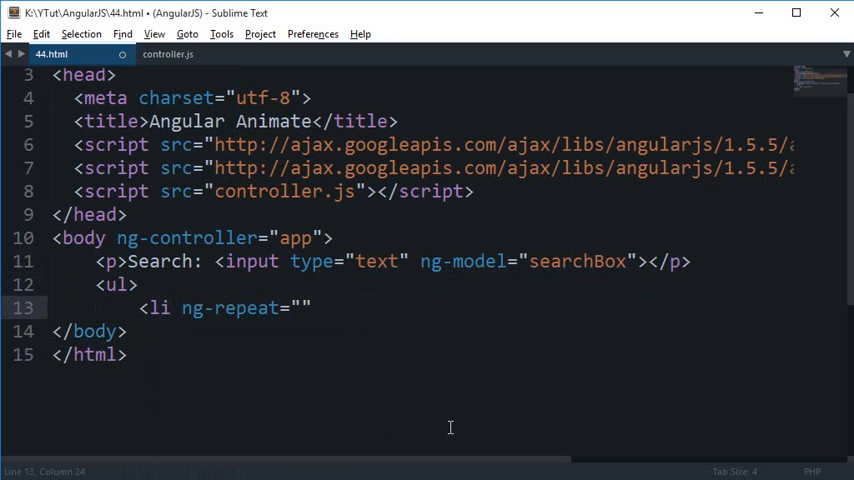
key("ctrl+s")
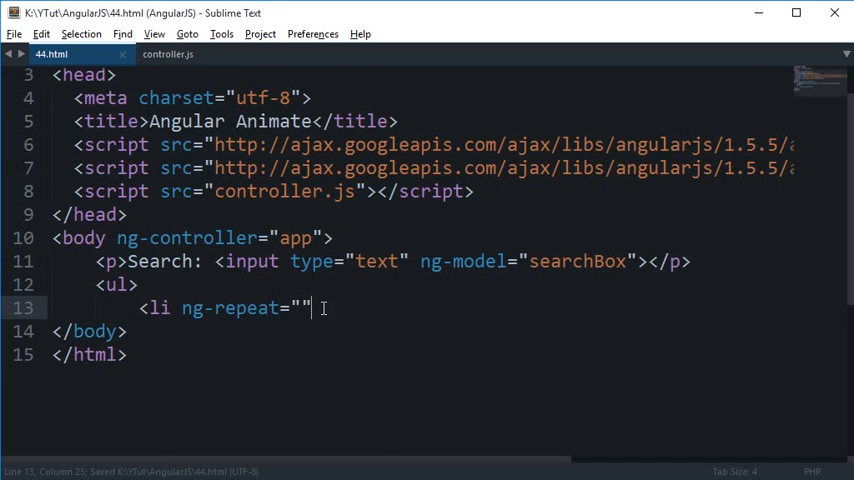
left_click(168, 54)
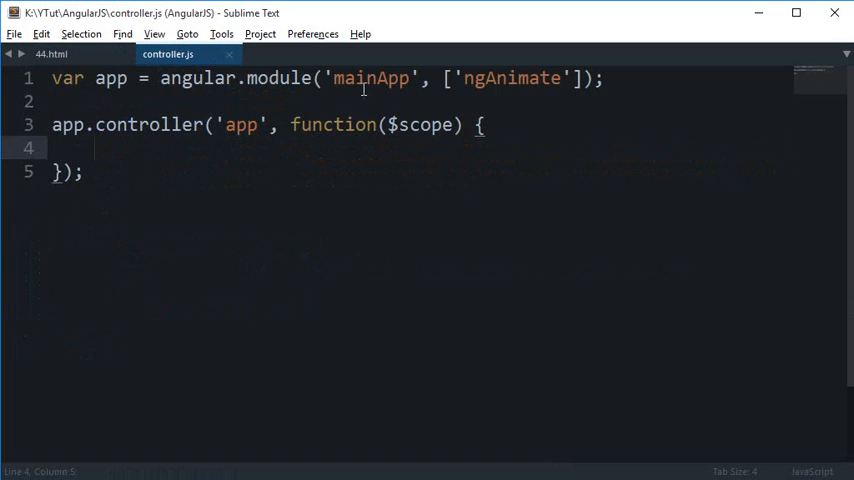
left_click(52, 54)
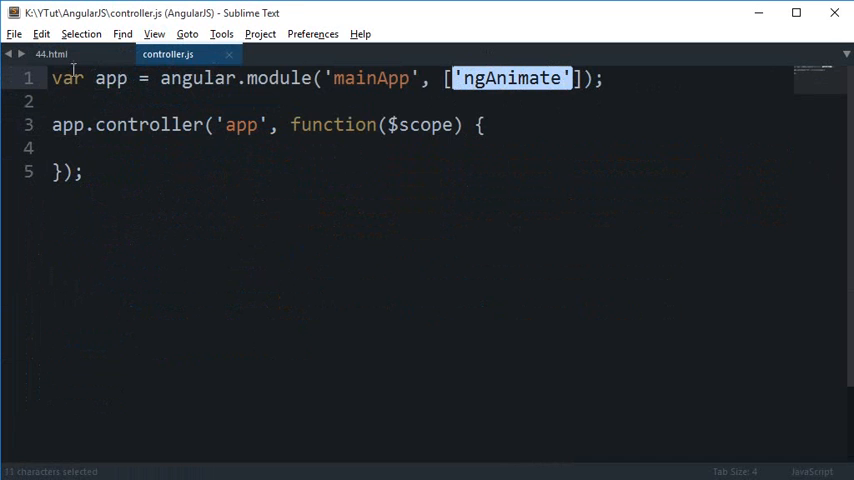
left_click(50, 54)
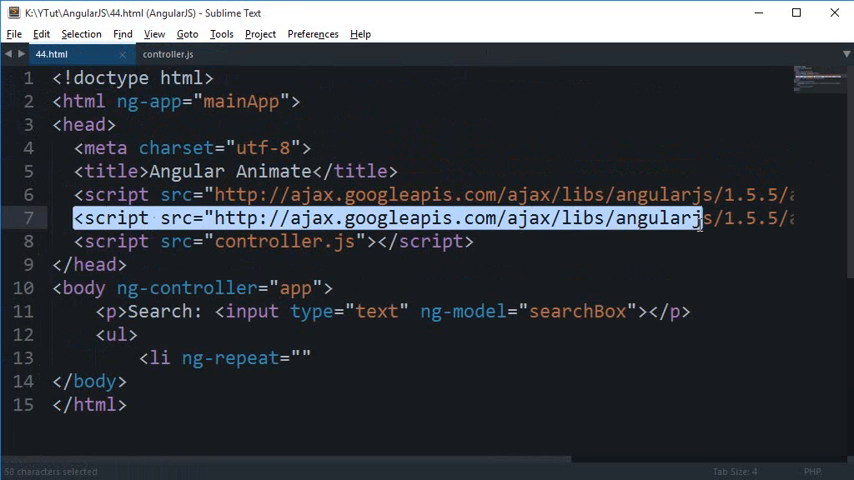
scroll("right", 3)
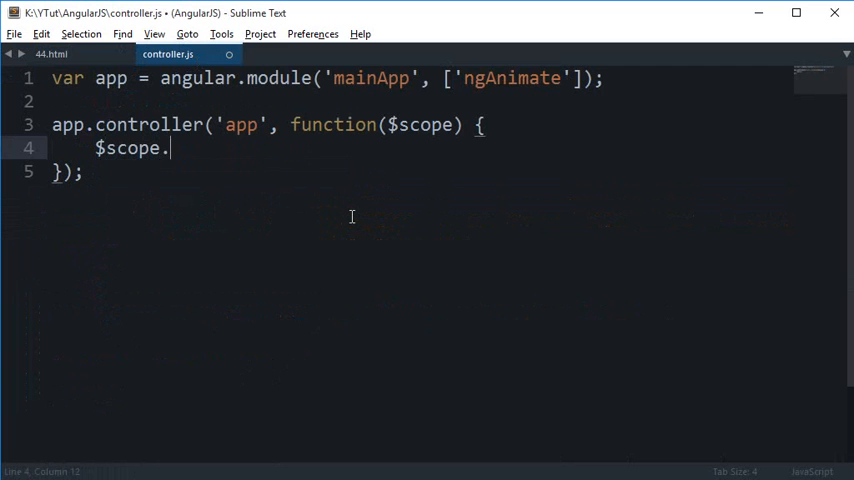
Step: Define $scope.foods as ['Pizza', 'Burger', 'Extra cheesey pizza', 'Potato chips'] and save
type("fodds = ['Piz")
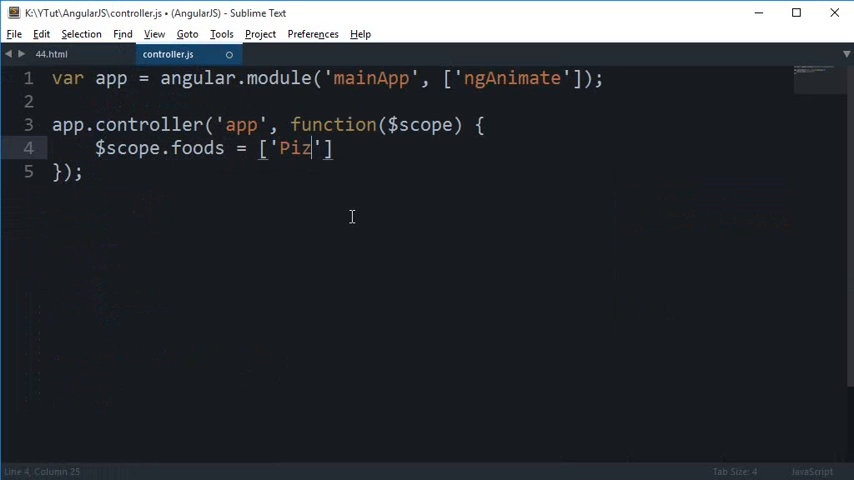
type("za', ''")
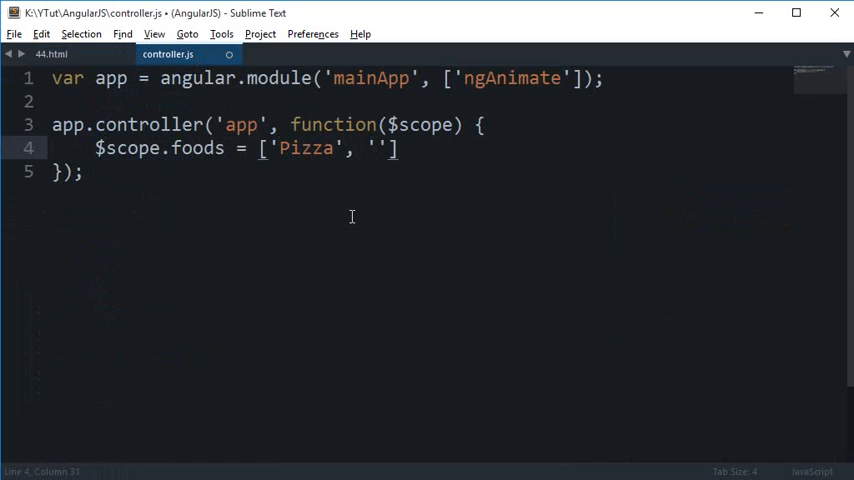
type("Burger', '")
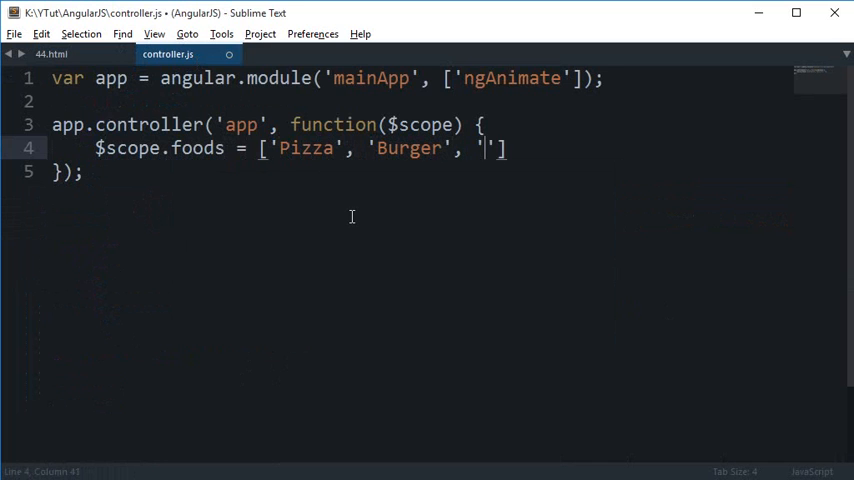
type("Extra chees")
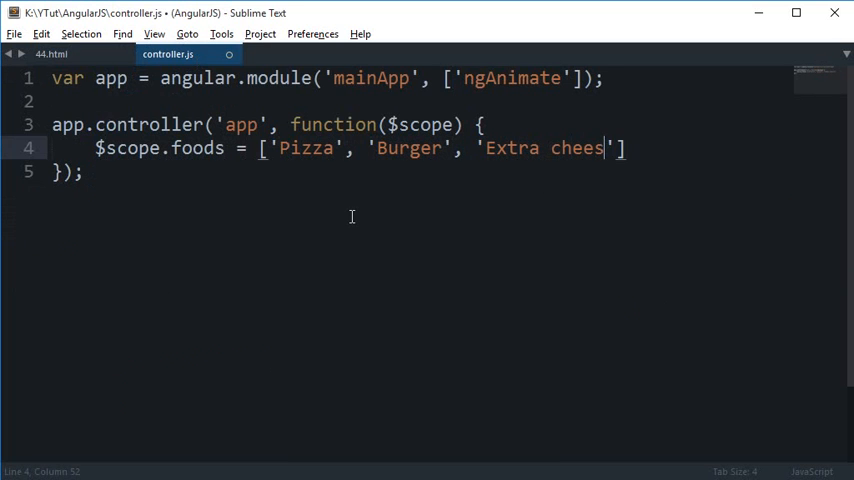
type("ey pizza")
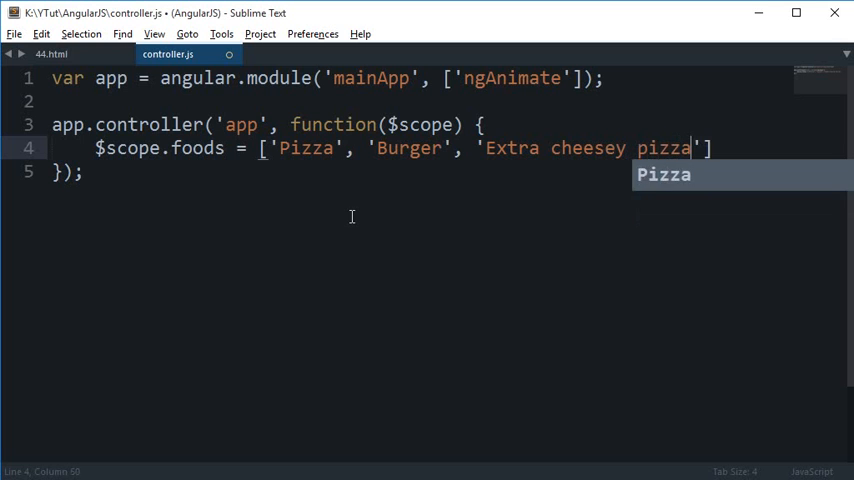
type(", 'P'")
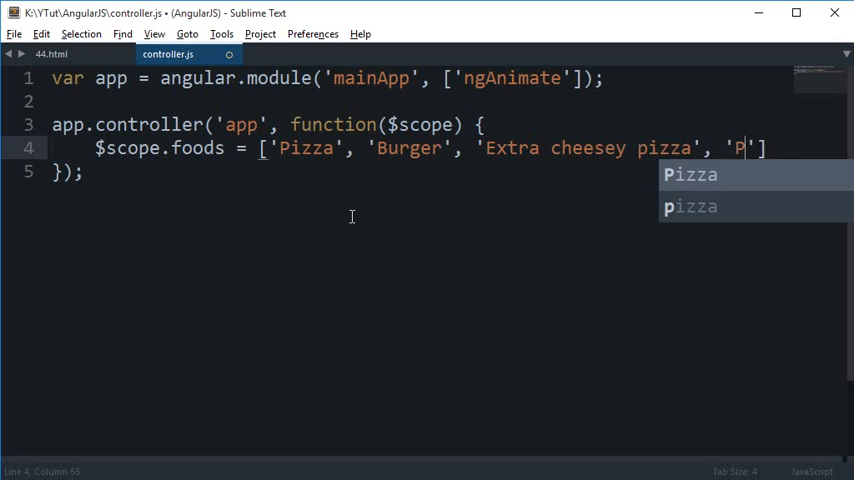
type("otato chip")
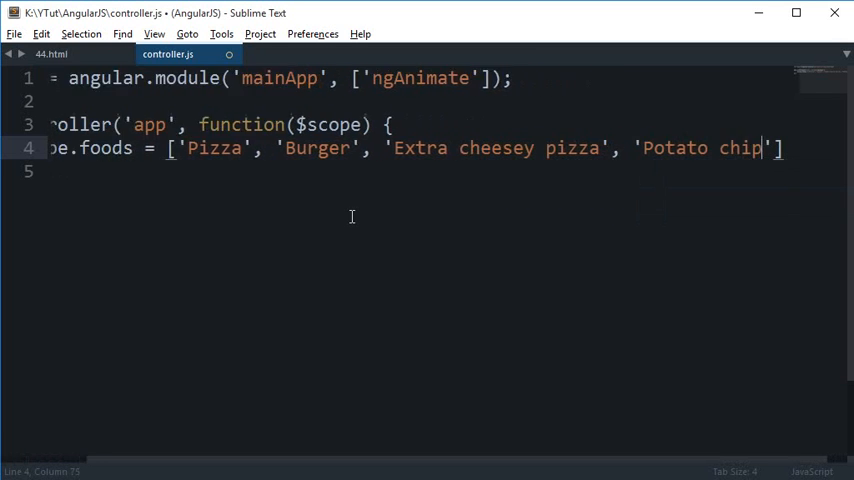
key("ctrl+s")
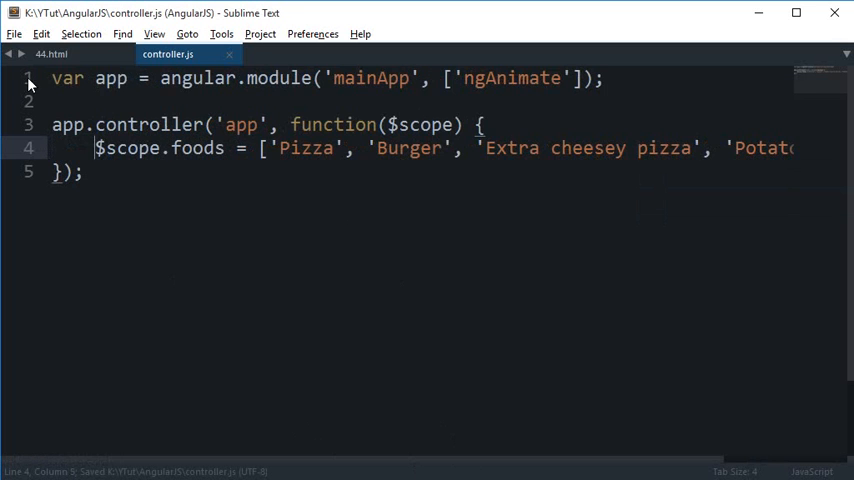
Step: Set ng-repeat="food in foods" showing {{food}}, close the list, and append | filter: searchBox
left_click(52, 54)
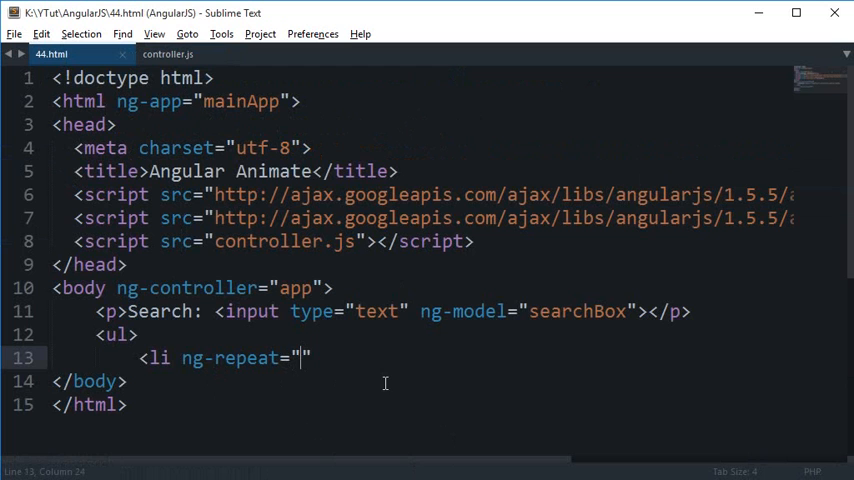
type("food in")
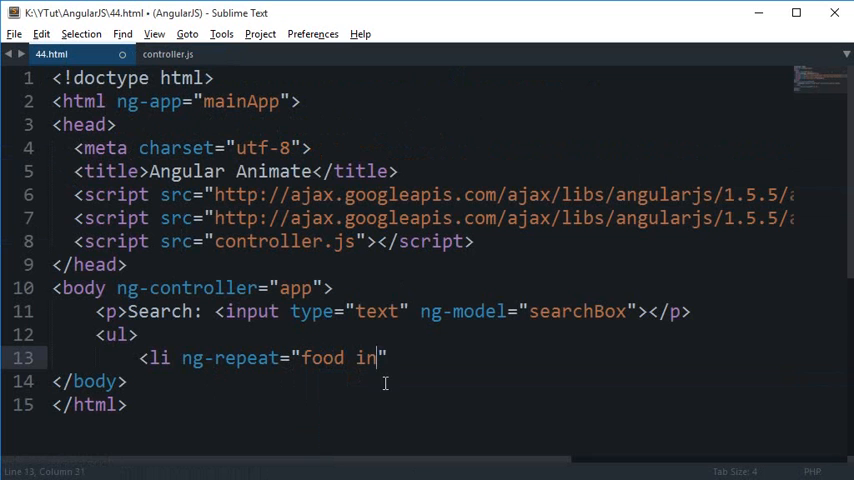
type("foods\">")
type("{{food")
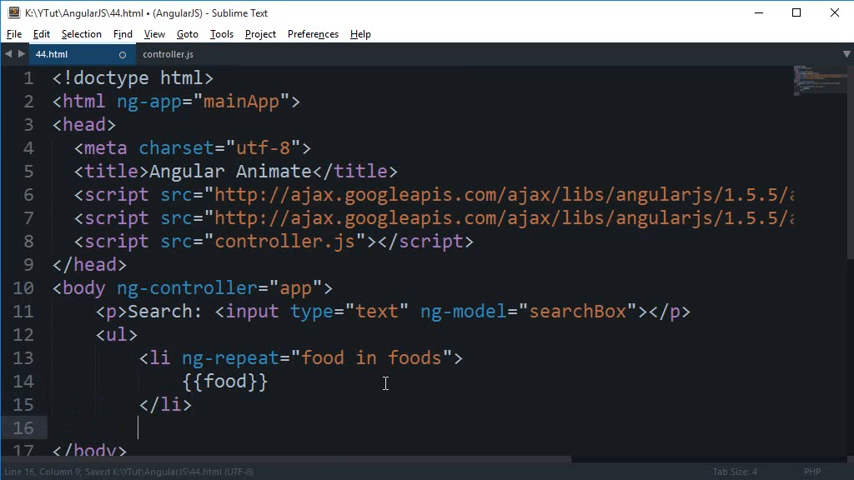
type("</ul>")
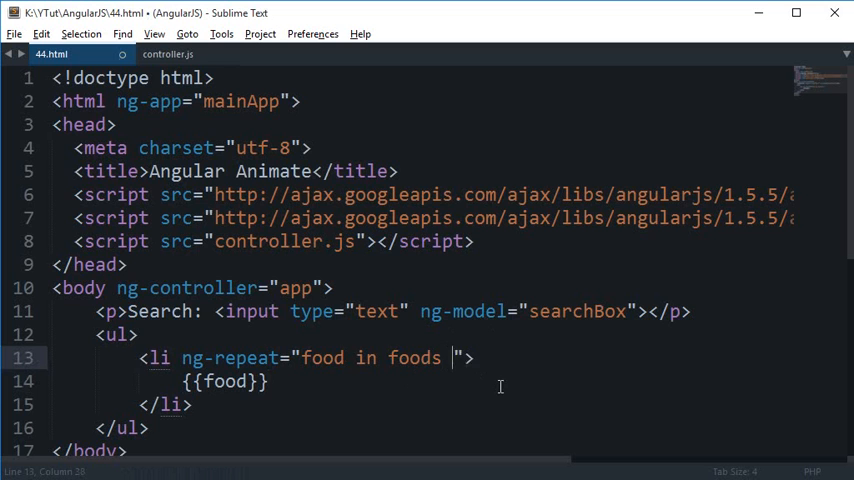
type("| filter: sea")
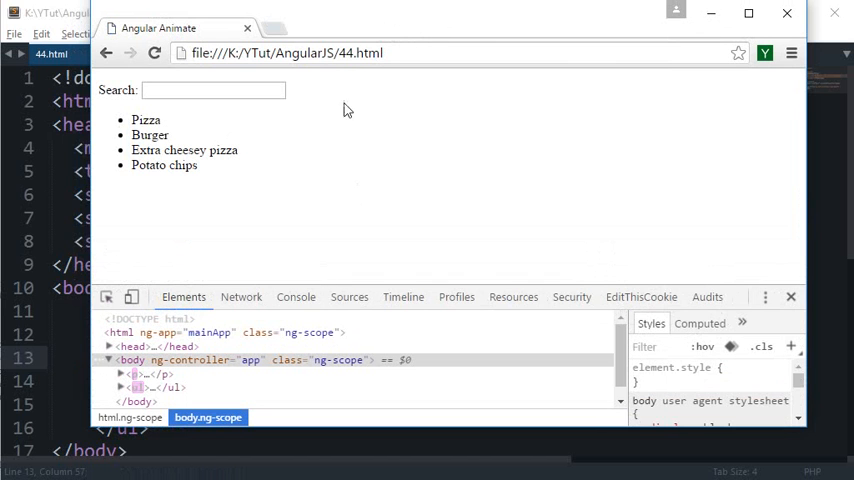
Step: Filter the food list in Chrome by searching 'bur', 'p' and 'pi' while inspecting the repeated li markup
left_click(212, 90)
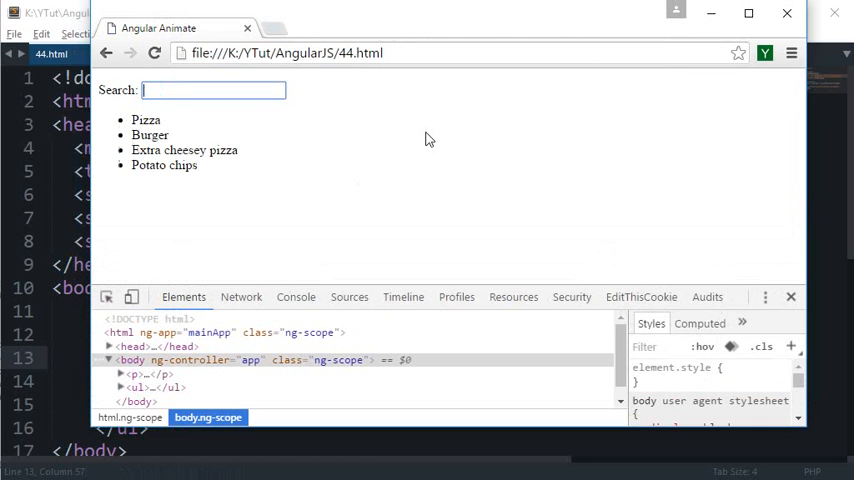
type("bur")
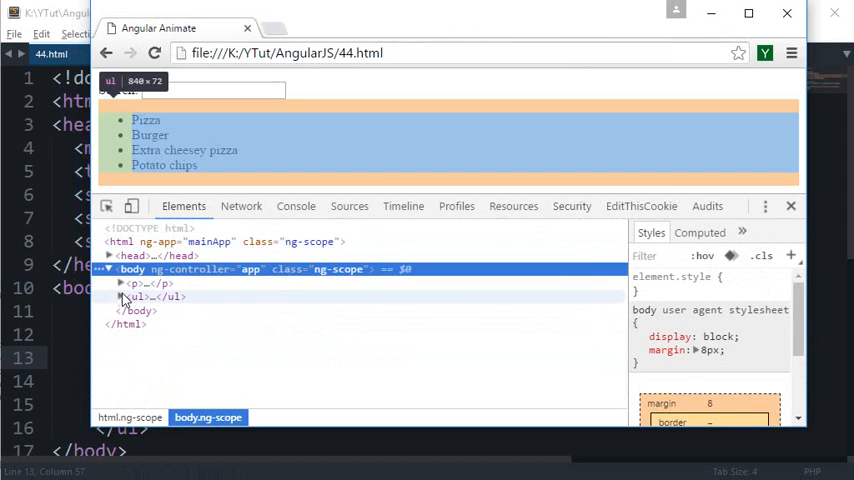
type("p")
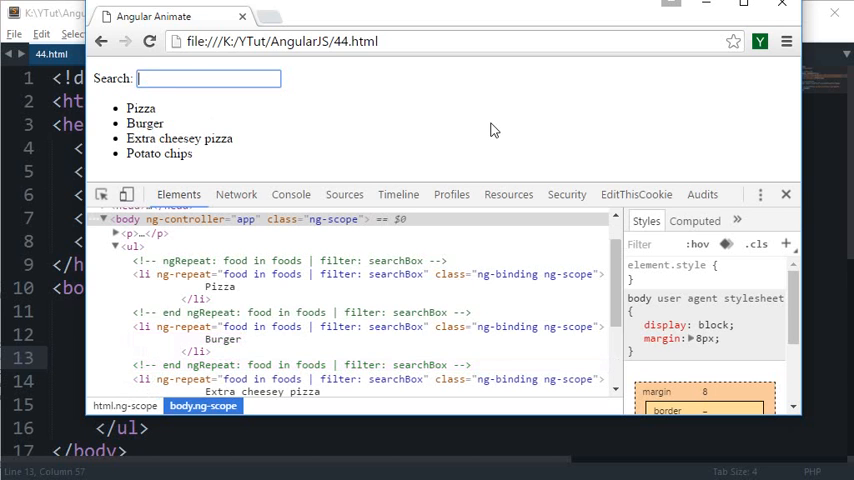
type("pi")
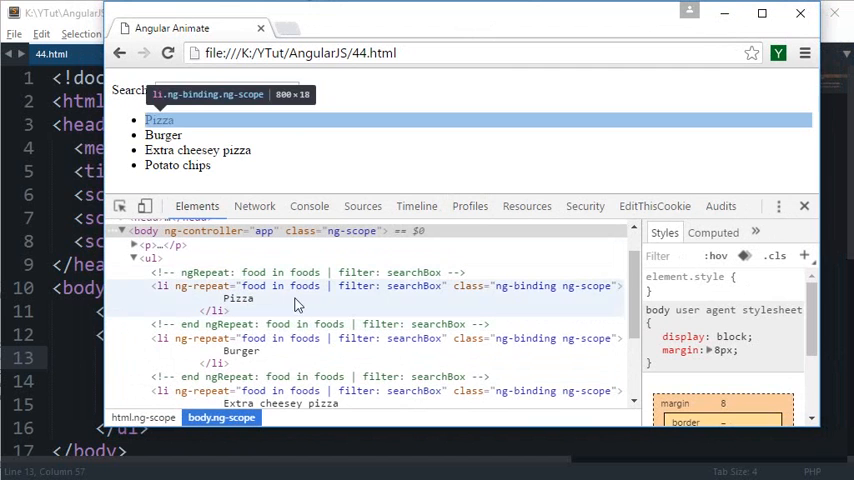
mouse_move(430, 312)
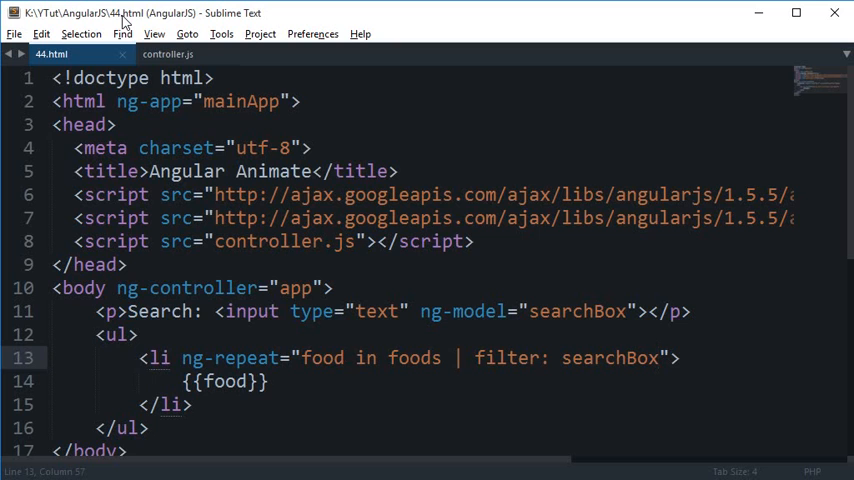
Step: Give the repeating <li> a class="animate" attribute and save 44.html
left_click(170, 358)
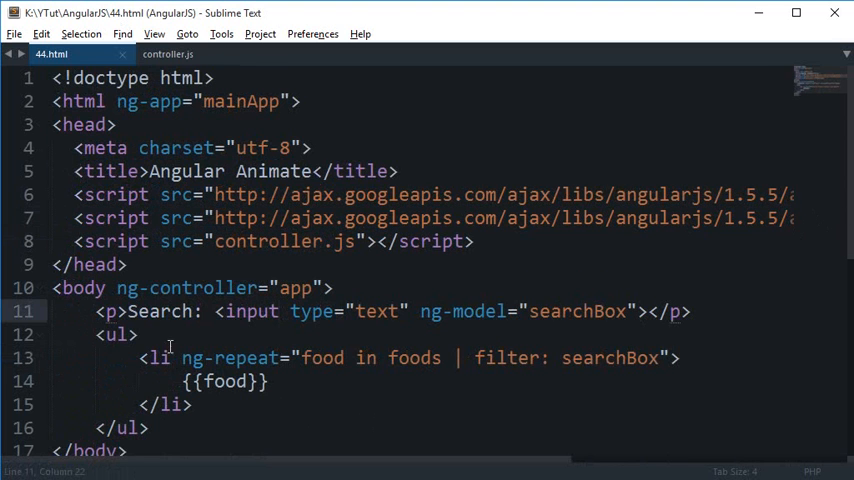
type("class=\"animate")
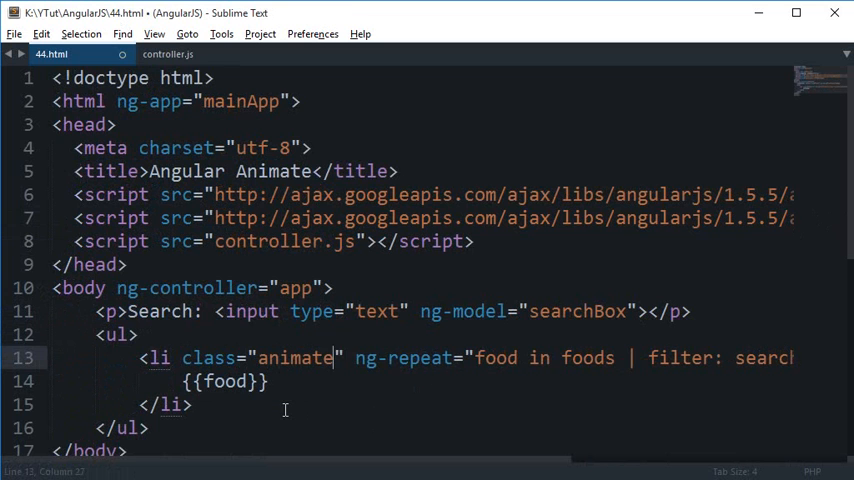
key("ctrl+s")
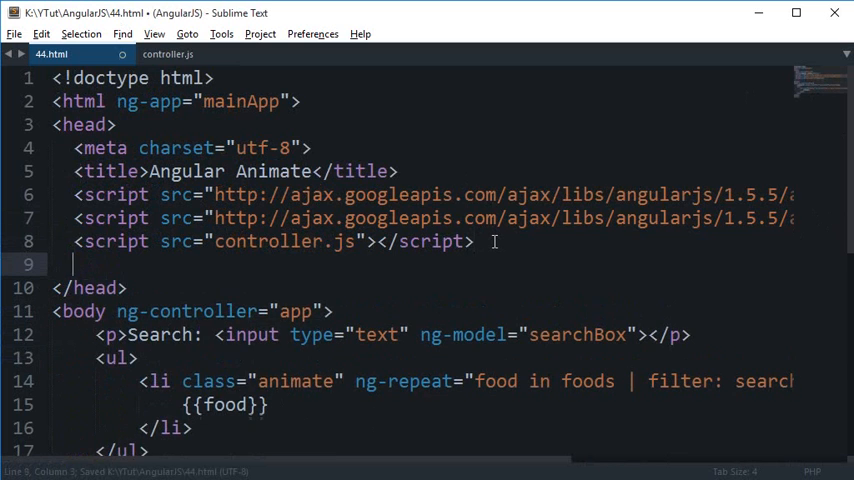
Step: Add a <style> rule giving .animate.ng-enter and .animate.ng-leave a 500ms linear all transition
type("<style>")
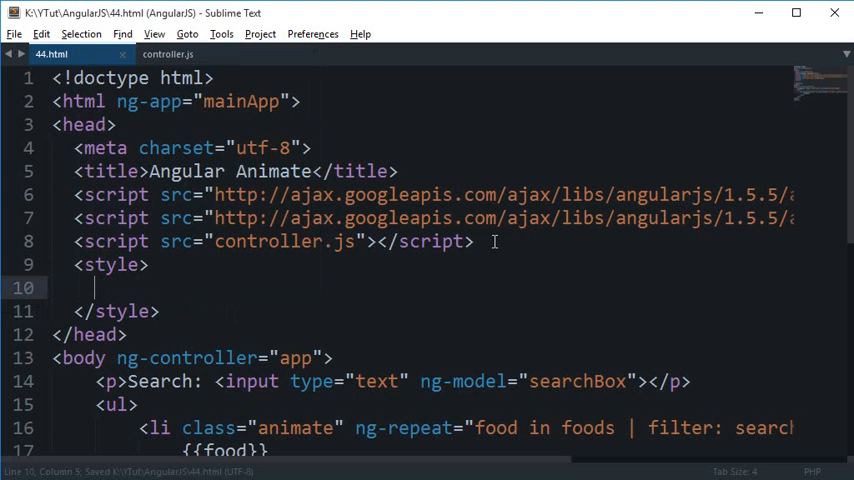
type(".a")
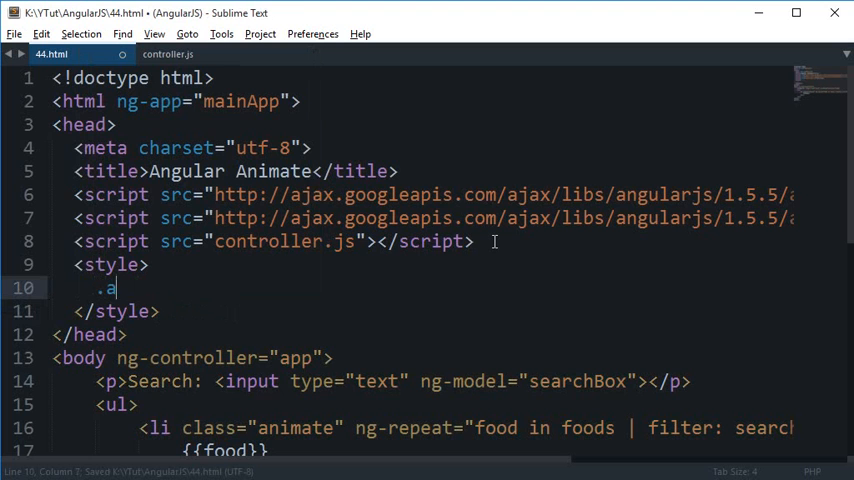
type("nimate.ng")
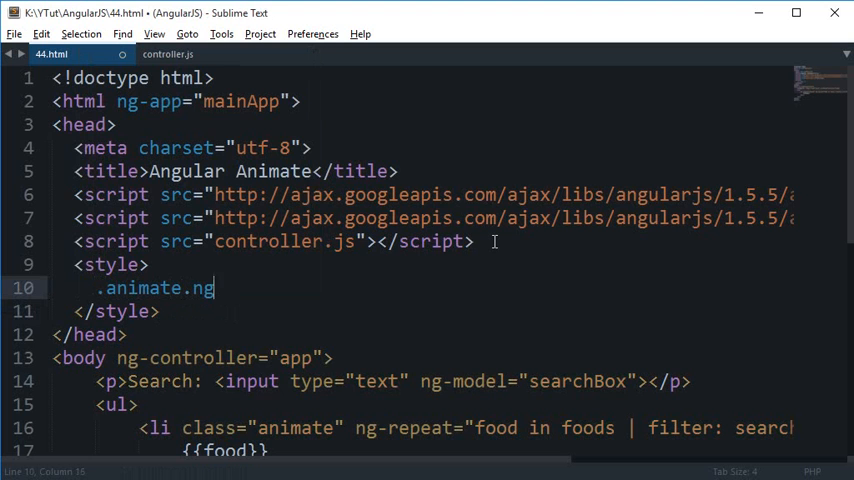
type("-enter {")
type("transition: ;")
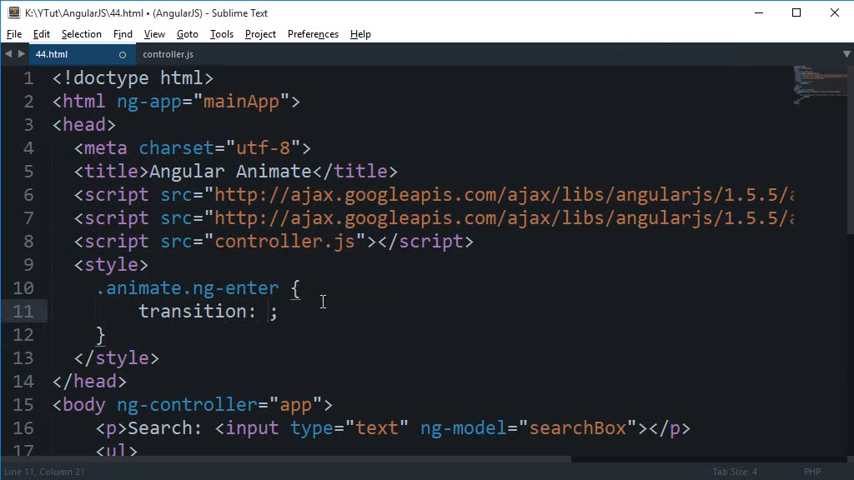
type("500ms")
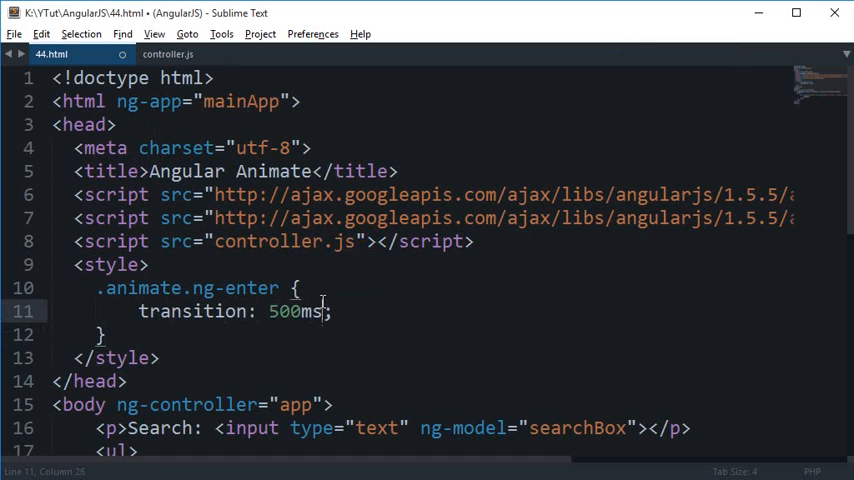
type("linear all")
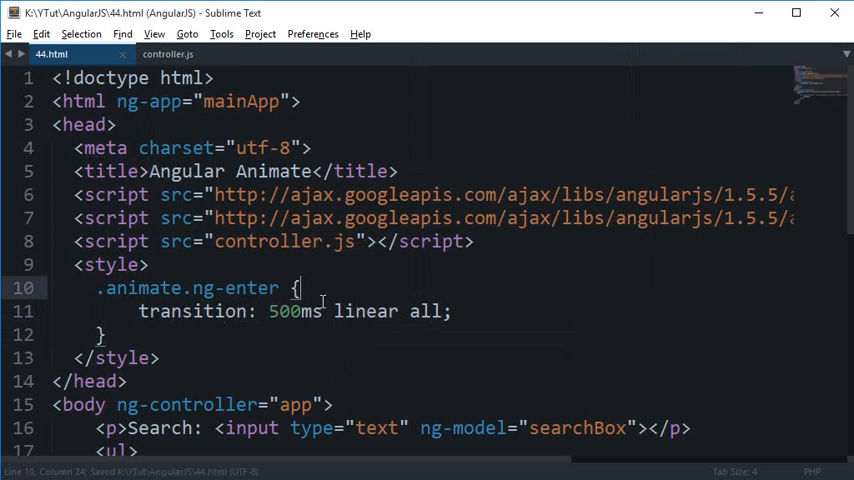
type(",")
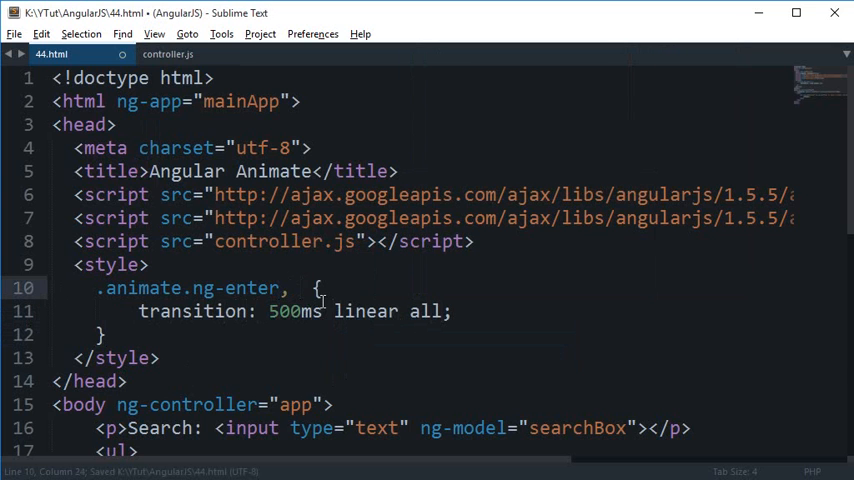
type(".animate.ng")
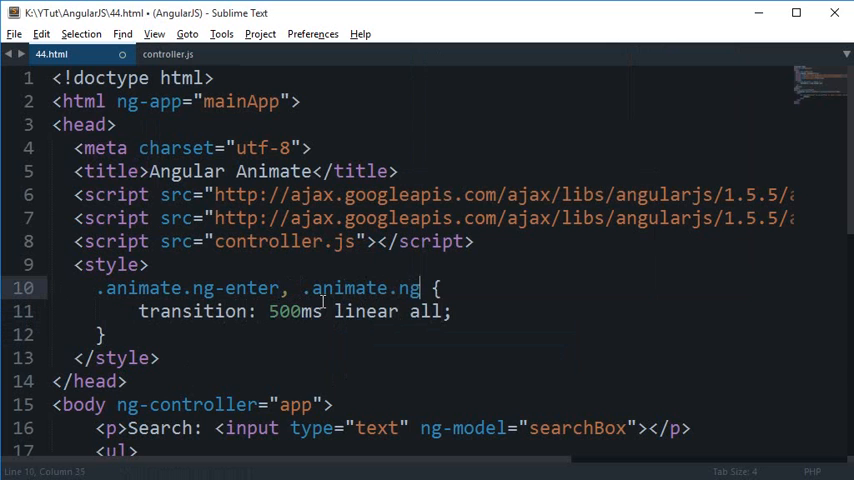
type("-leave")
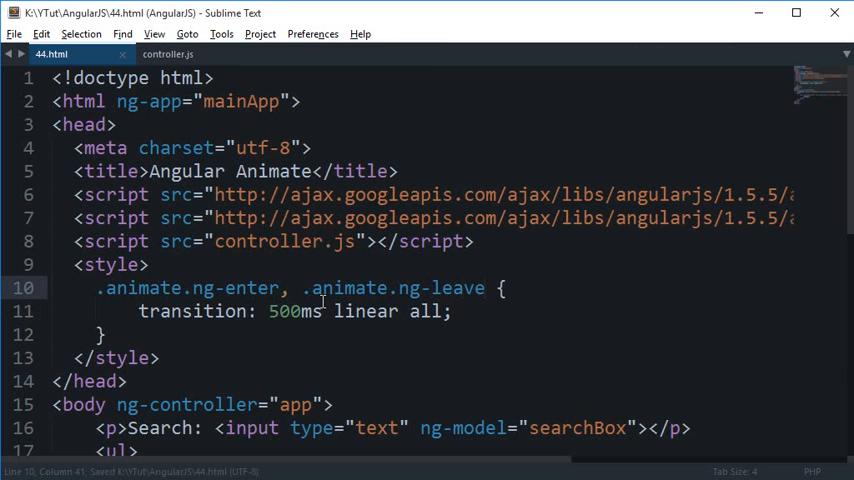
Step: Add an .animate.ng-leave.ng-leave-active rule with opacity: 0 and begin the enter rule
left_click(100, 334)
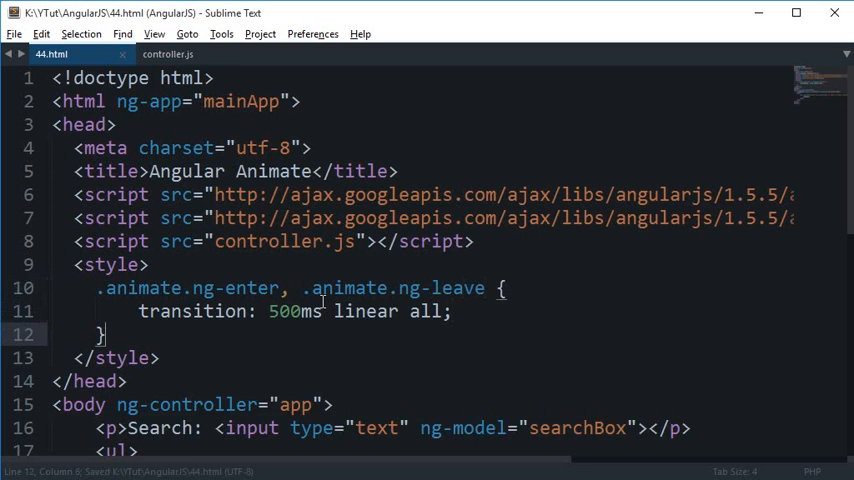
type(".a")
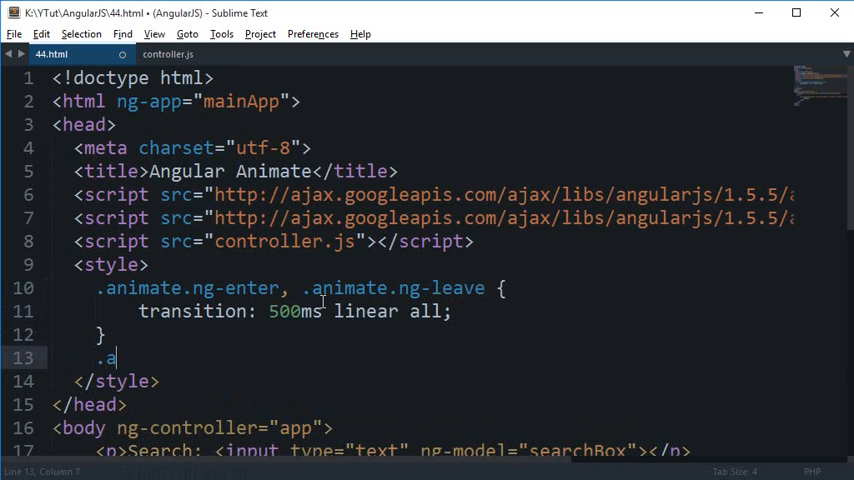
type("nimat")
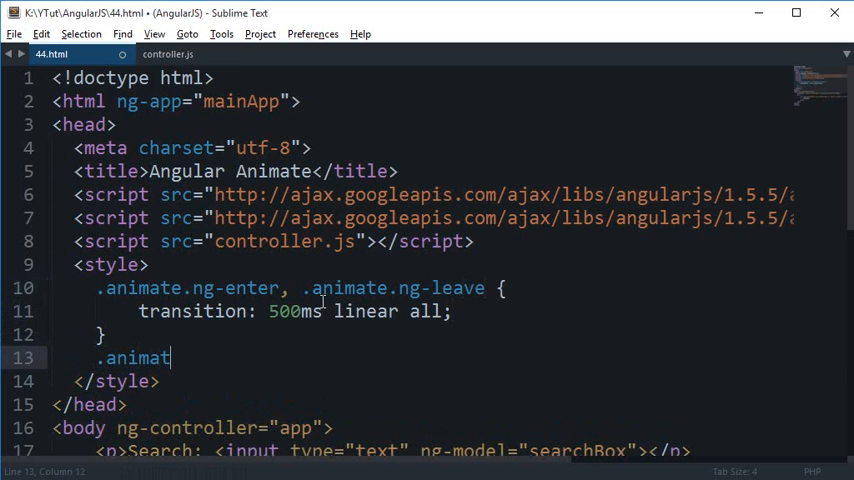
type("e.ng-")
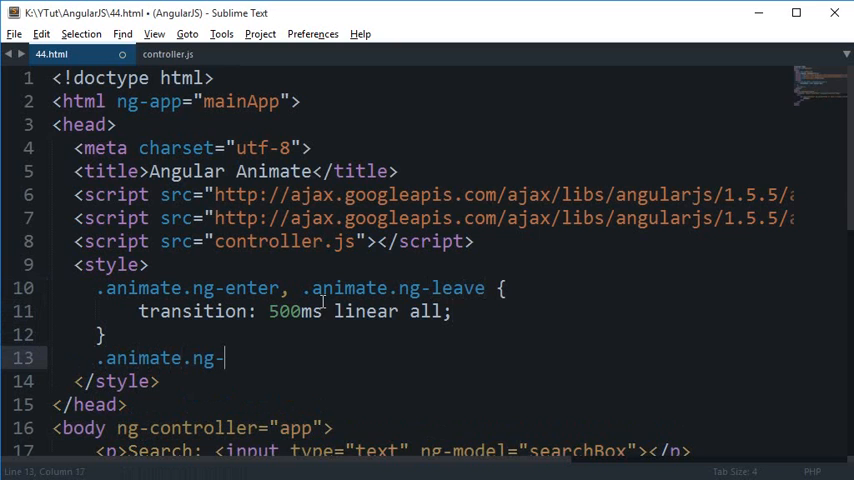
type("leave.")
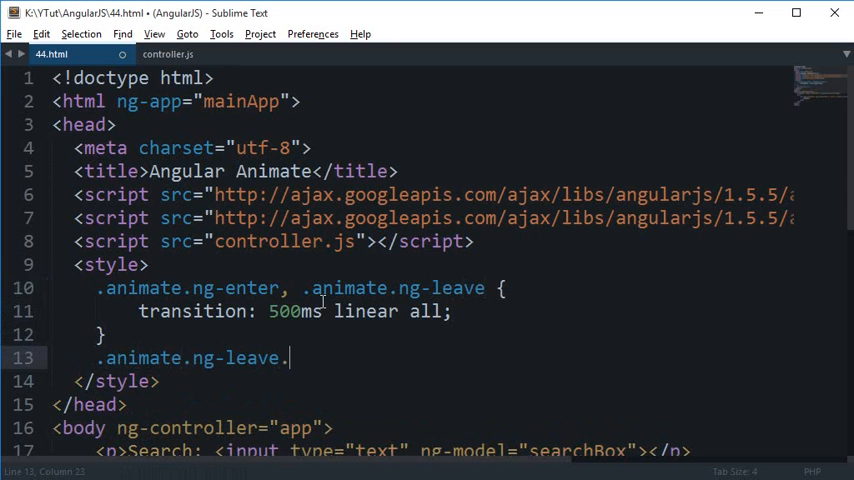
type("ng-leave")
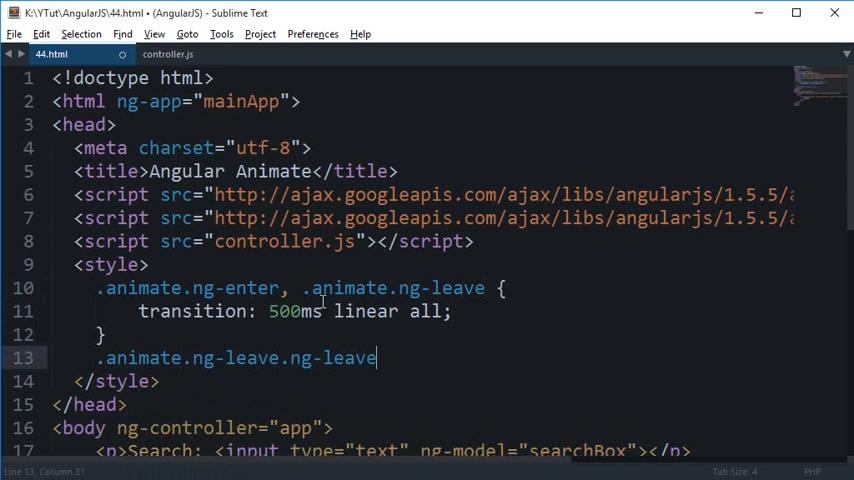
type("-active {}")
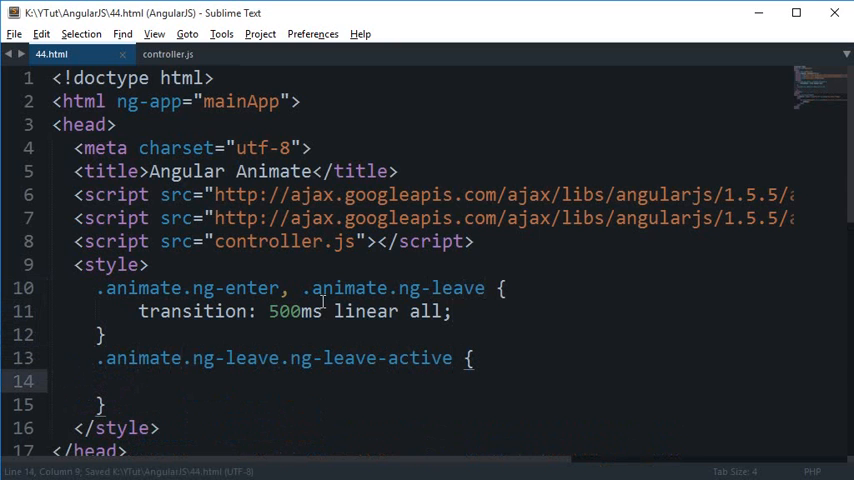
double_click(240, 358)
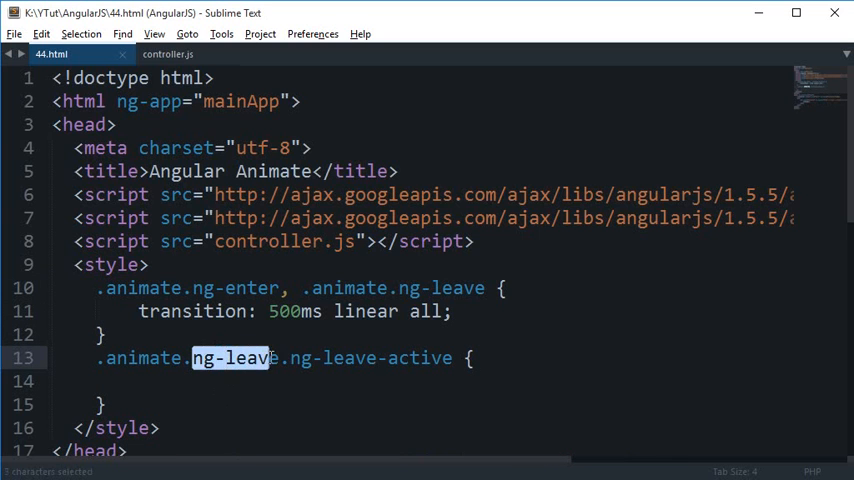
left_click(304, 380)
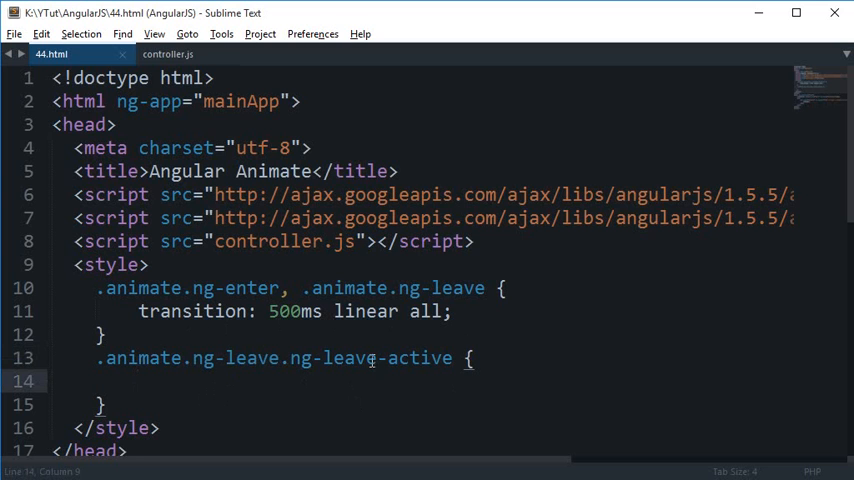
type("opacity:;")
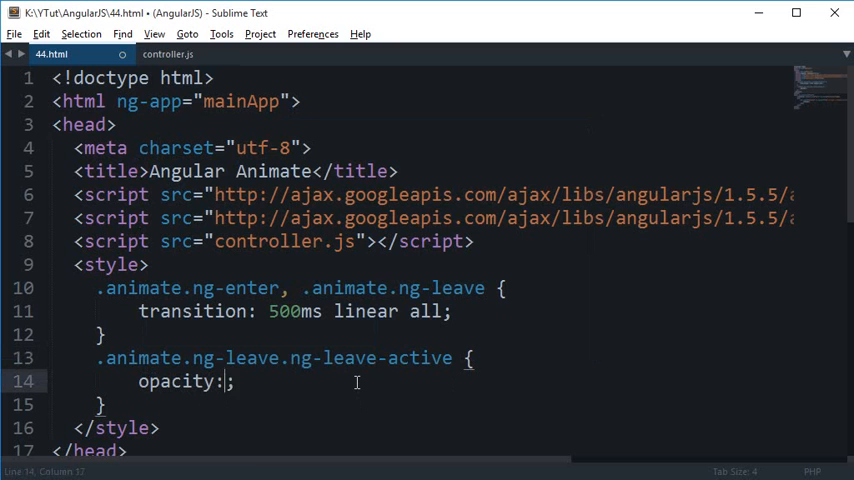
type("0")
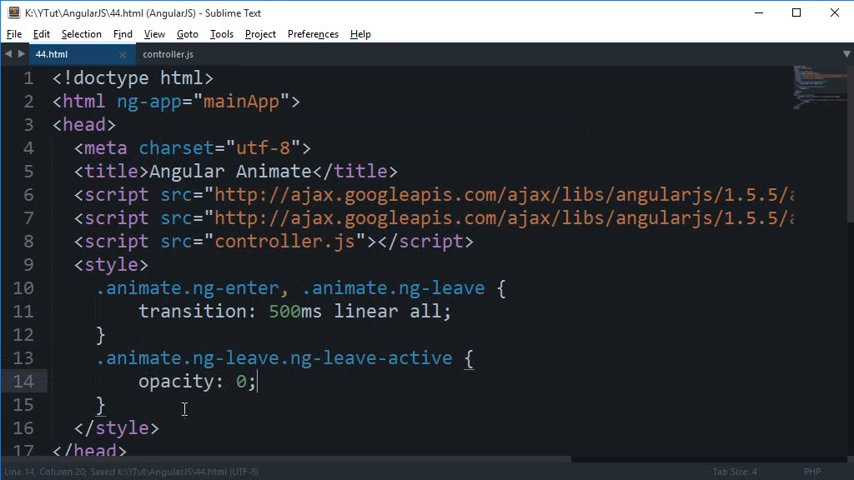
type(".animate.ng-")
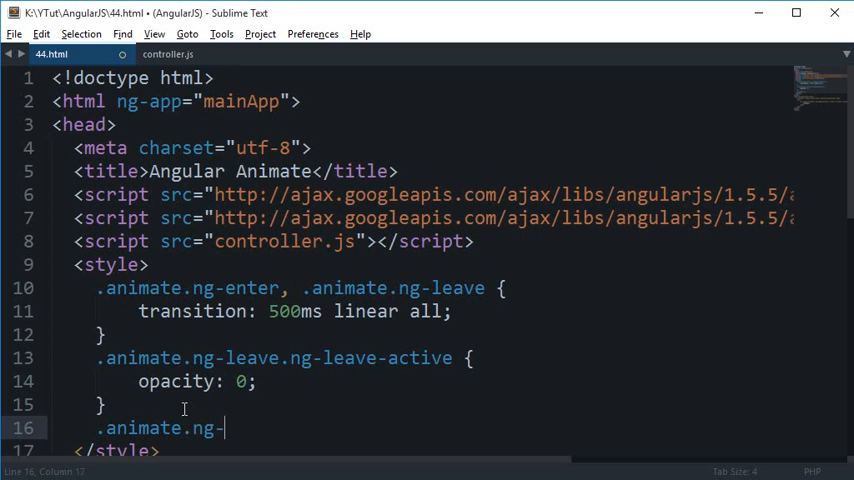
Step: Complete the .animate.ng-enter.ng-enter-active selector and point out its class names, then return to Chrome
type("enter.ng")
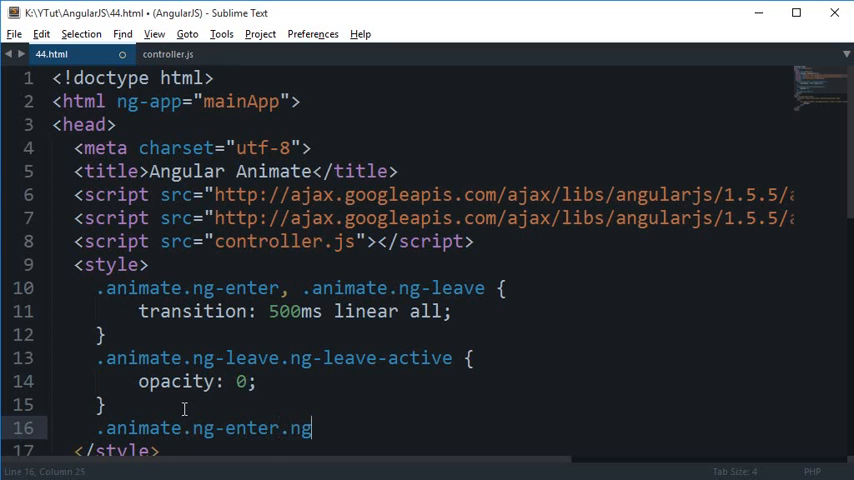
type("-enter-active {")
type("opacity: 1;")
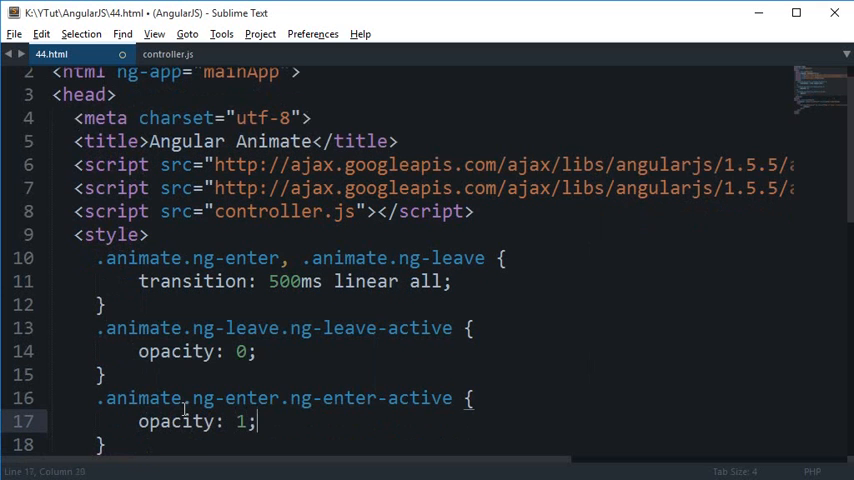
double_click(180, 398)
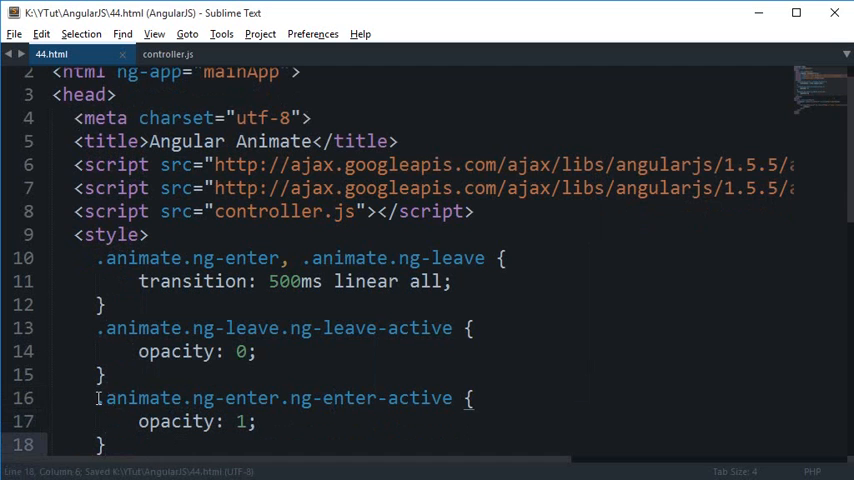
double_click(238, 398)
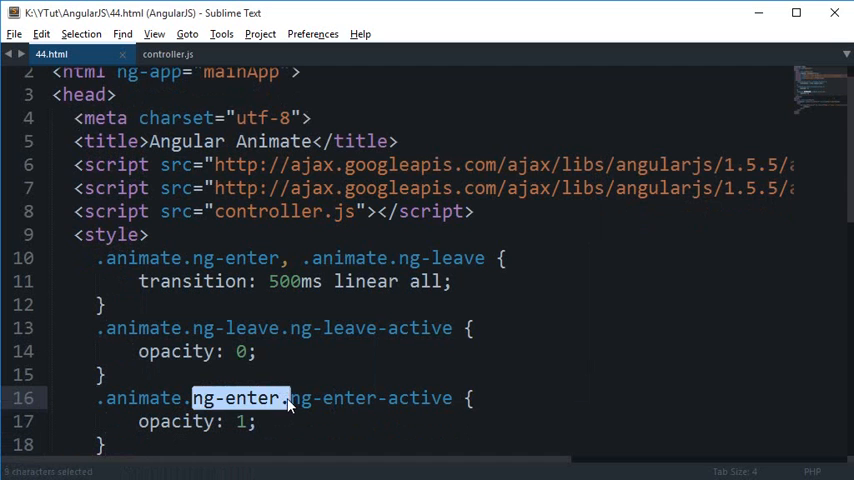
double_click(370, 398)
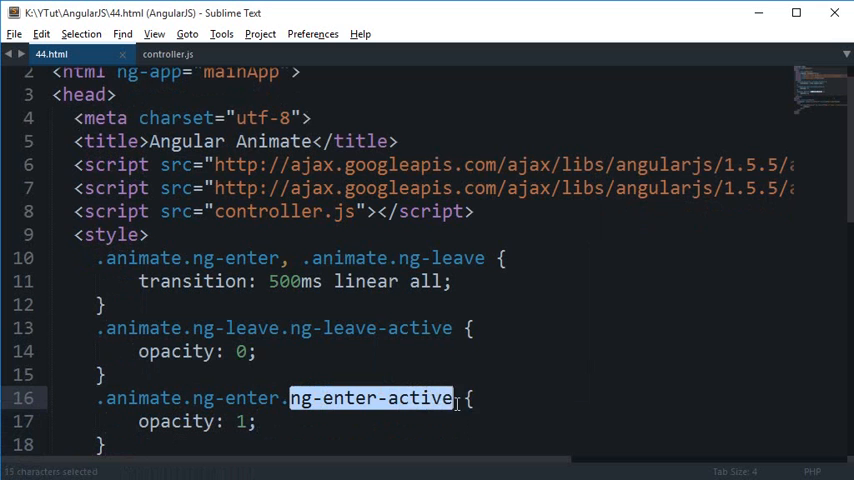
scroll("down", 3)
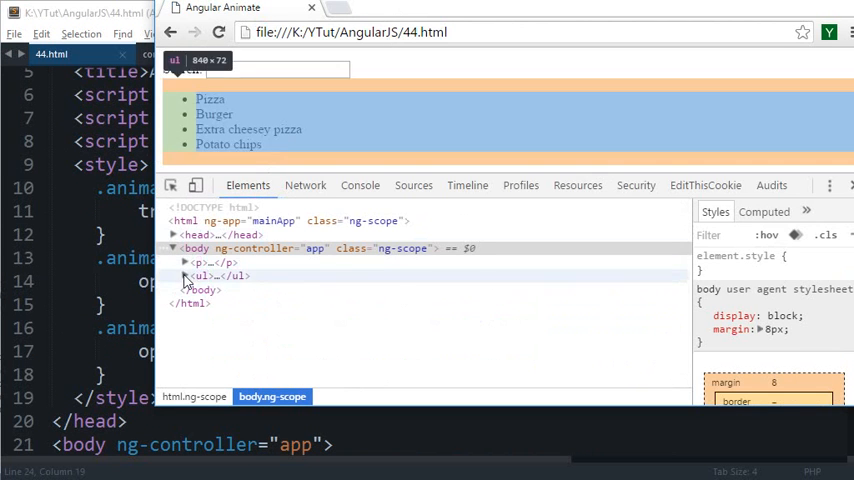
Step: Filter the list with 'p' then 'i' and inspect the li animation classes in the Elements panel
left_click(184, 276)
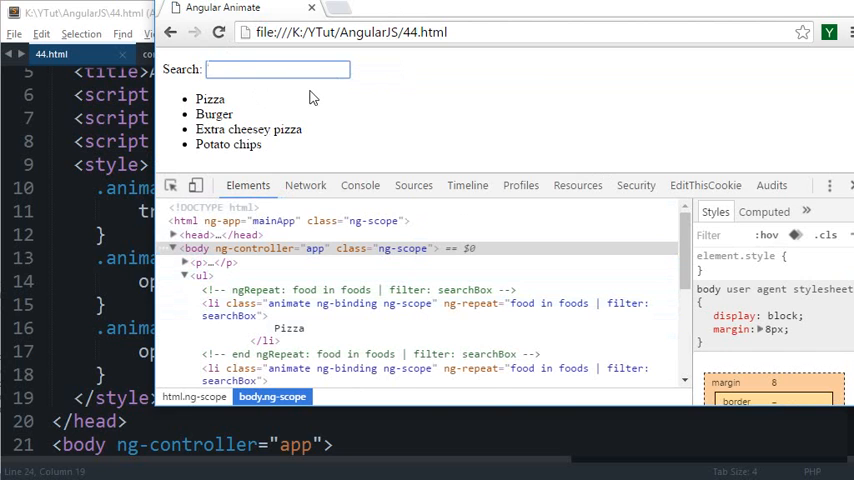
type("p")
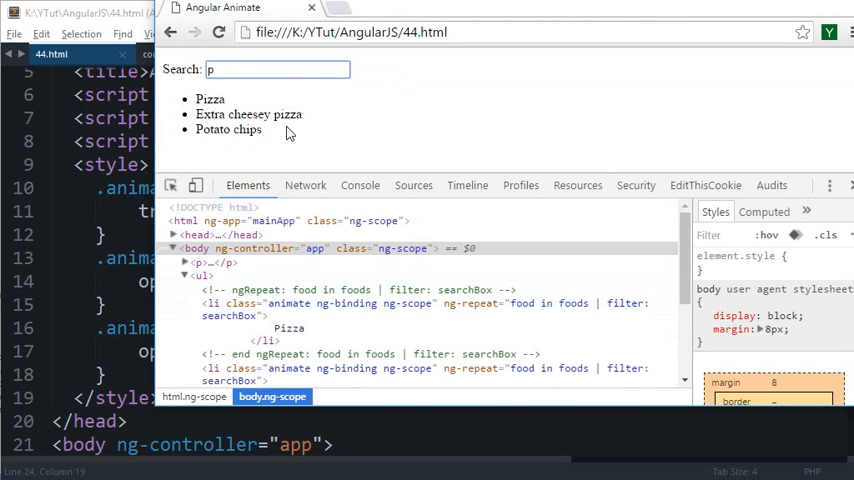
mouse_move(596, 140)
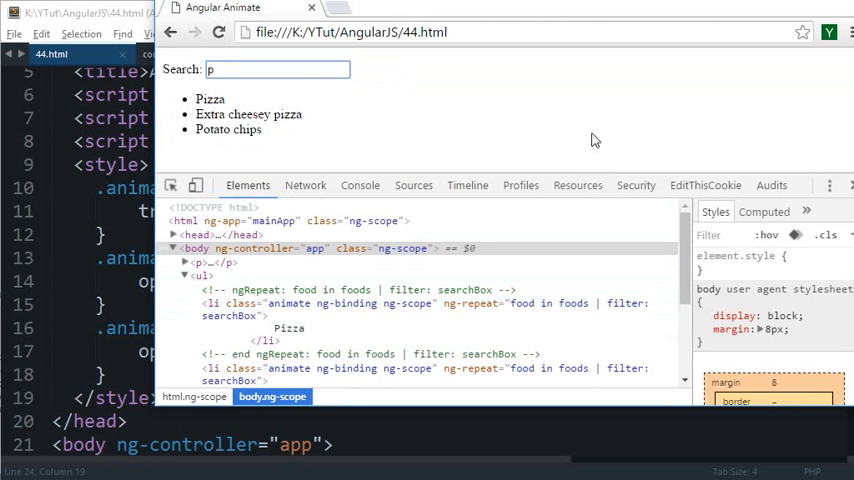
mouse_move(316, 90)
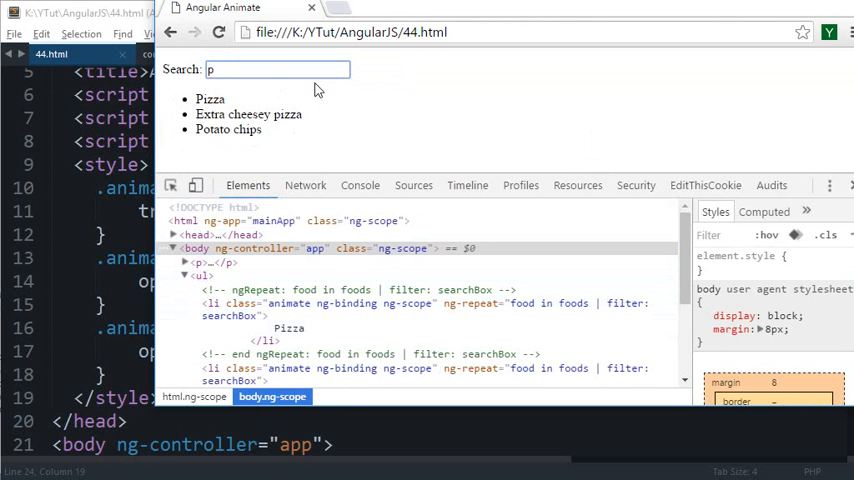
type("i")
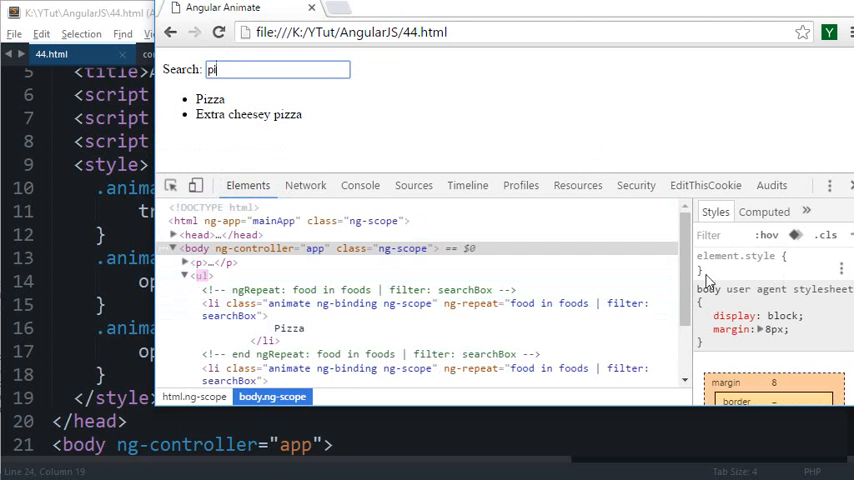
left_click(300, 248)
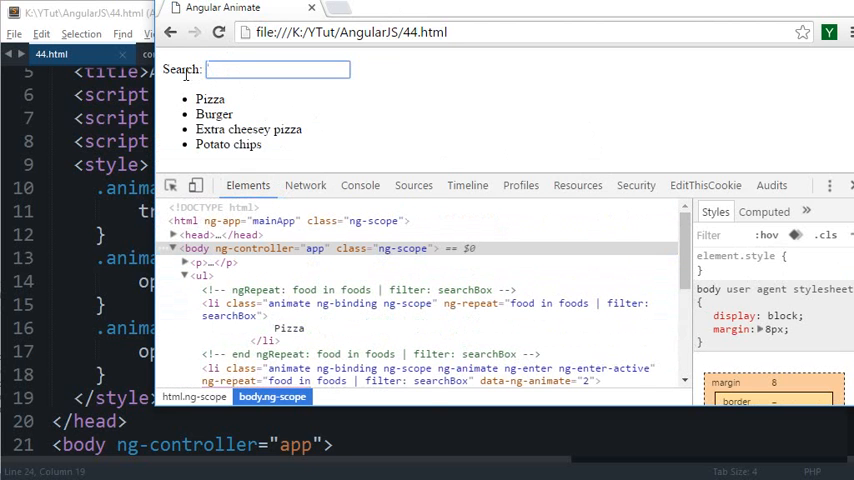
scroll("down", 3)
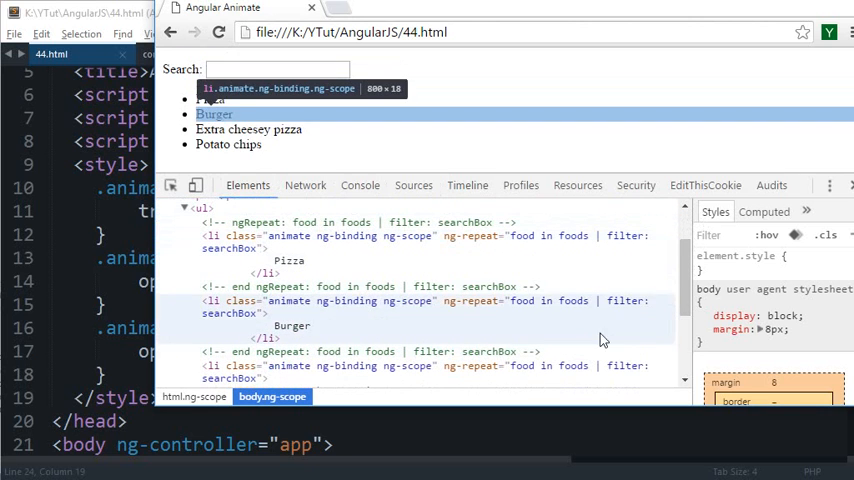
mouse_move(576, 320)
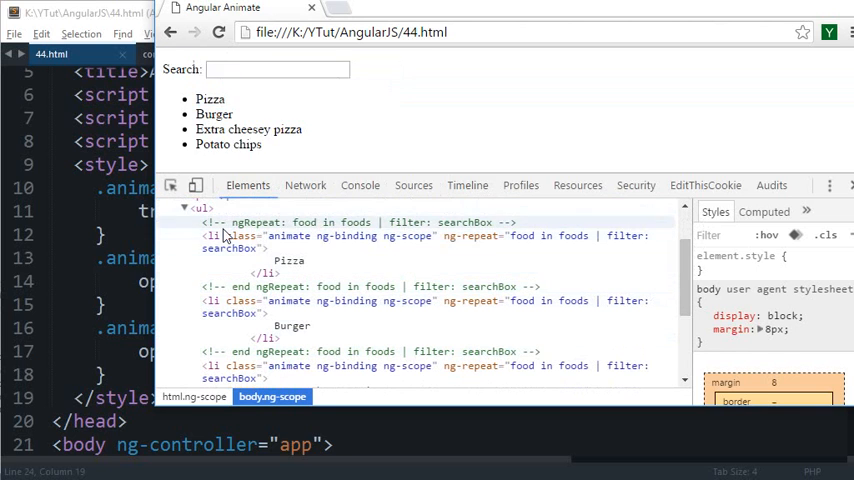
Step: Filter again with 'b' to watch items leave and enter with animation classes
left_click(276, 68)
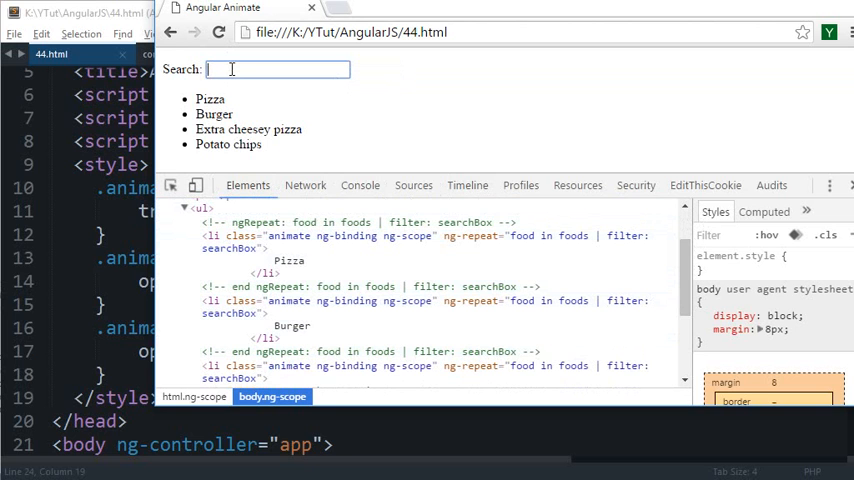
type("b")
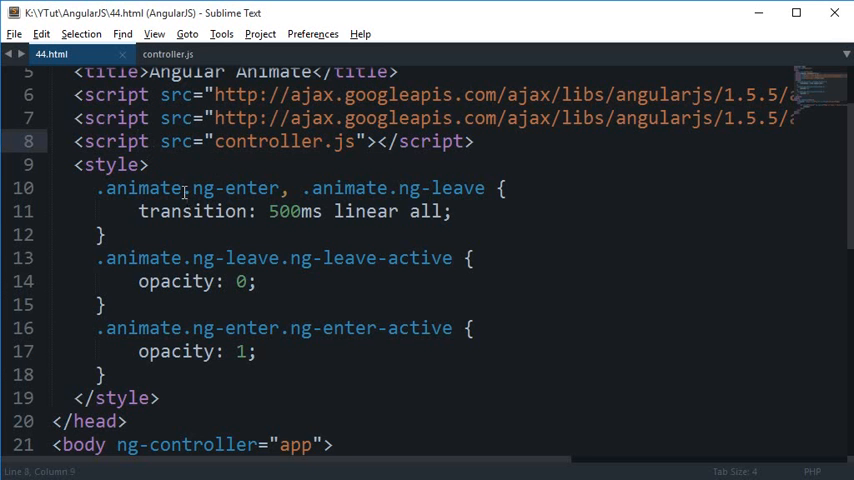
left_click(184, 188)
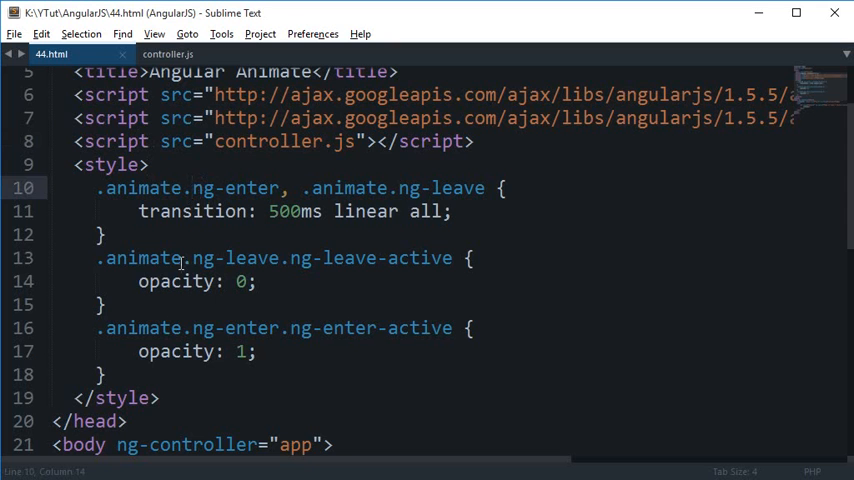
double_click(236, 258)
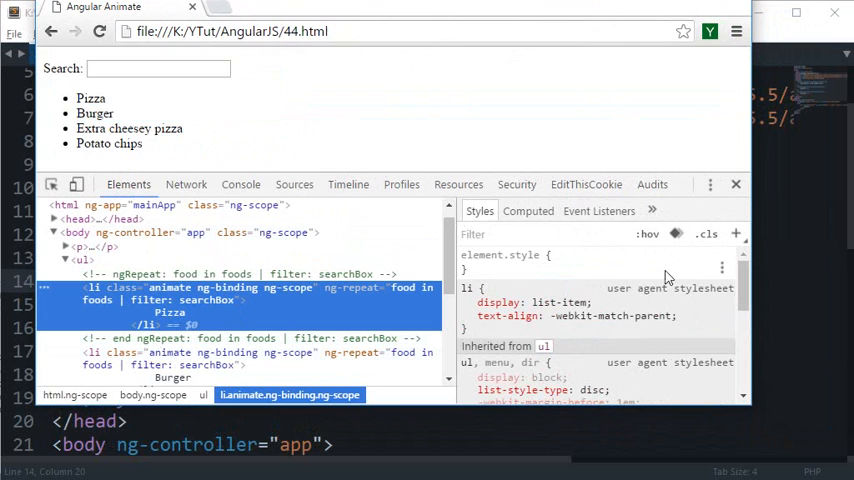
mouse_move(250, 300)
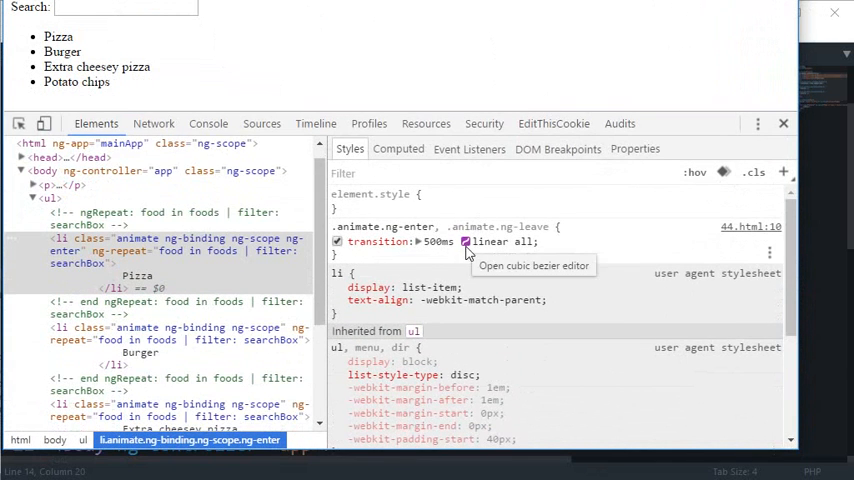
Step: Reveal the cubic-bezier editor for the ng-enter 500ms linear transition in DevTools Styles
left_click(464, 242)
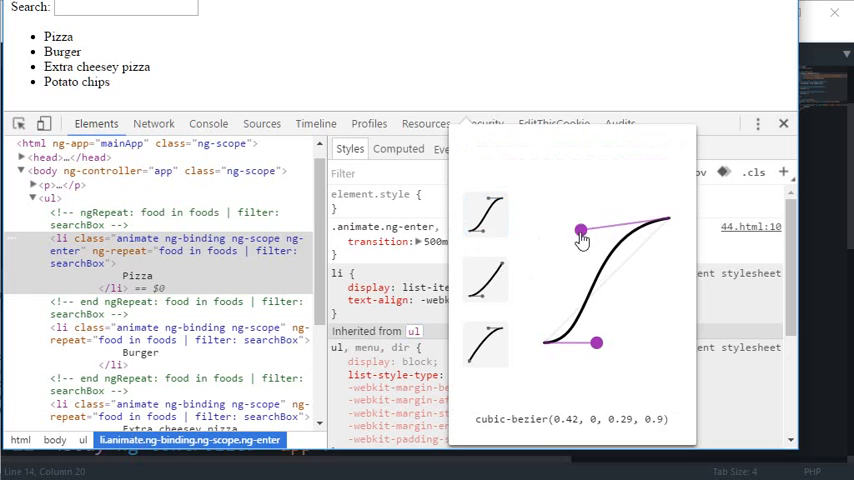
Step: Drag the cubic-bezier handles into custom shapes: sharp early rise, late acceleration, steep S curve
left_click_drag(582, 232, 556, 256)
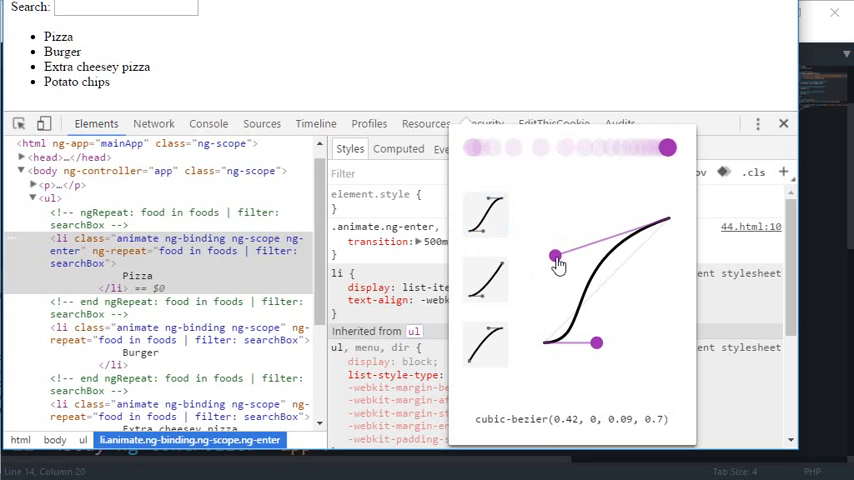
left_click_drag(556, 256, 544, 220)
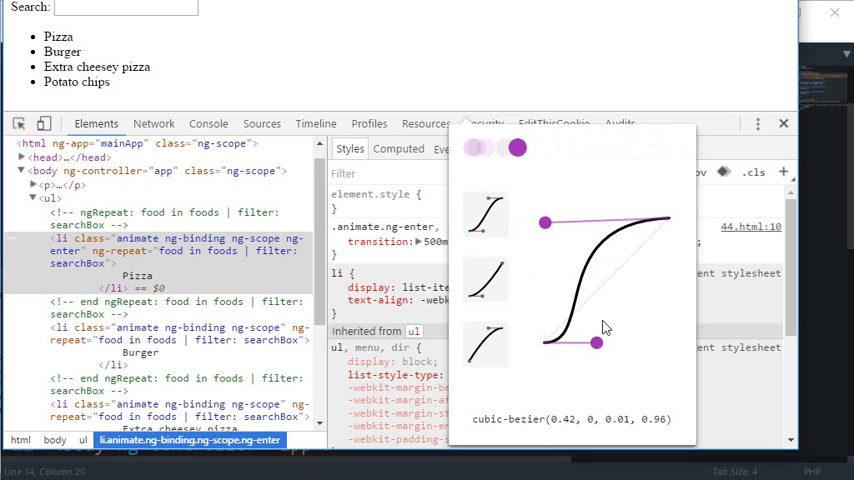
left_click_drag(596, 344, 608, 276)
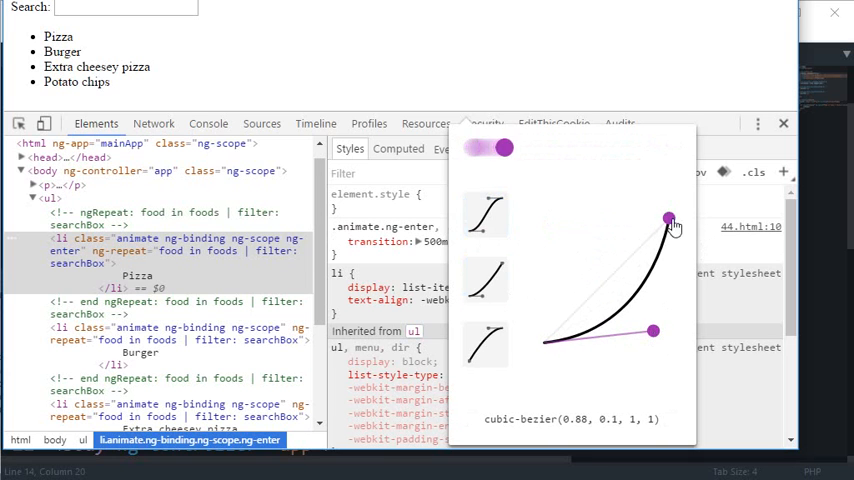
left_click_drag(668, 220, 544, 270)
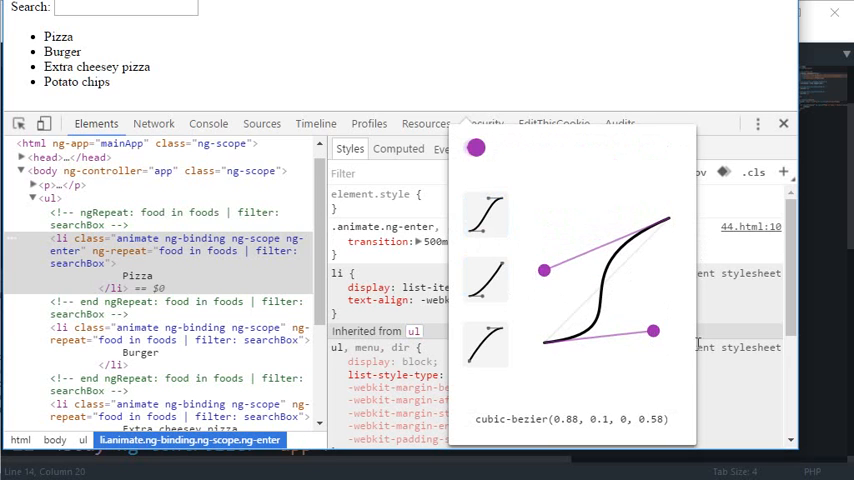
left_click_drag(652, 330, 648, 308)
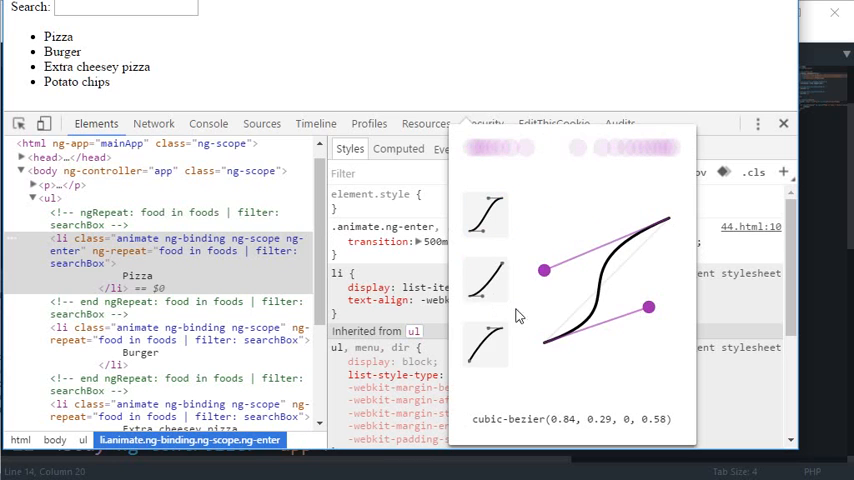
Step: Switch to the ease-out preset and cycle through its Out Sine and Out Cubic variants
left_click(672, 420)
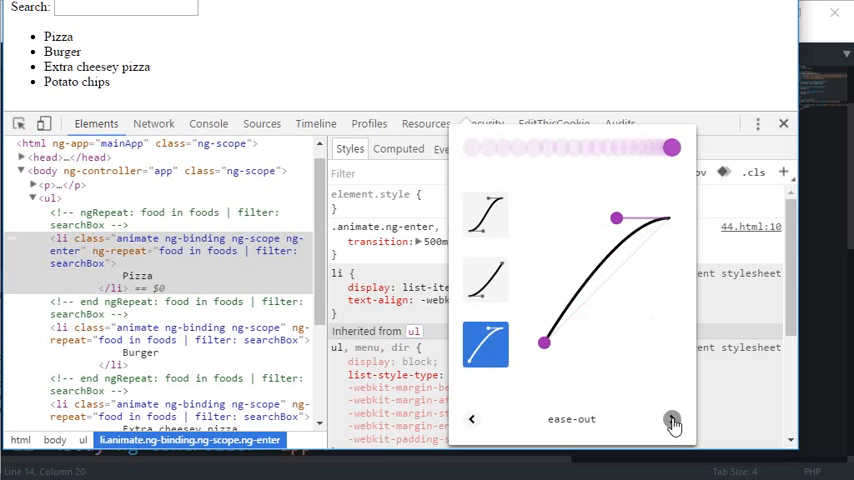
left_click(672, 420)
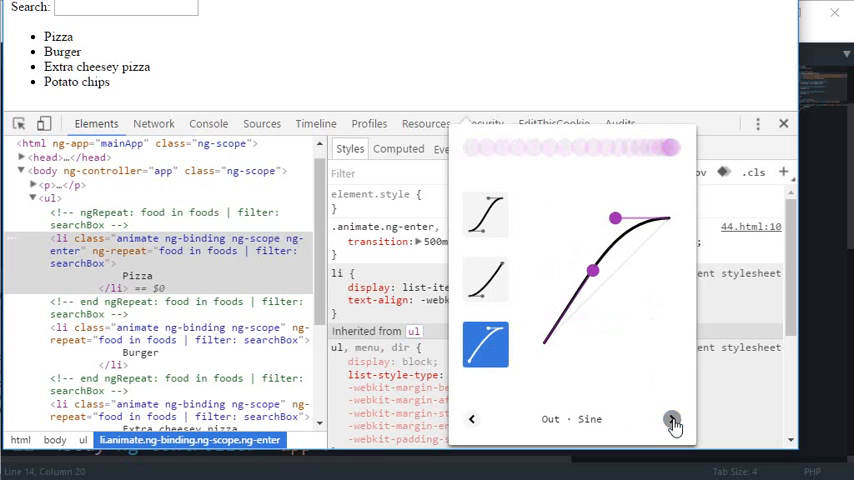
left_click(672, 420)
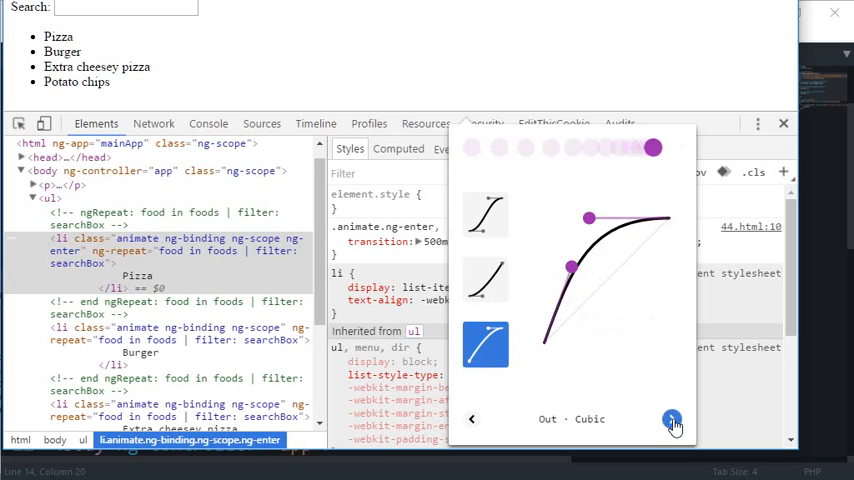
left_click(672, 420)
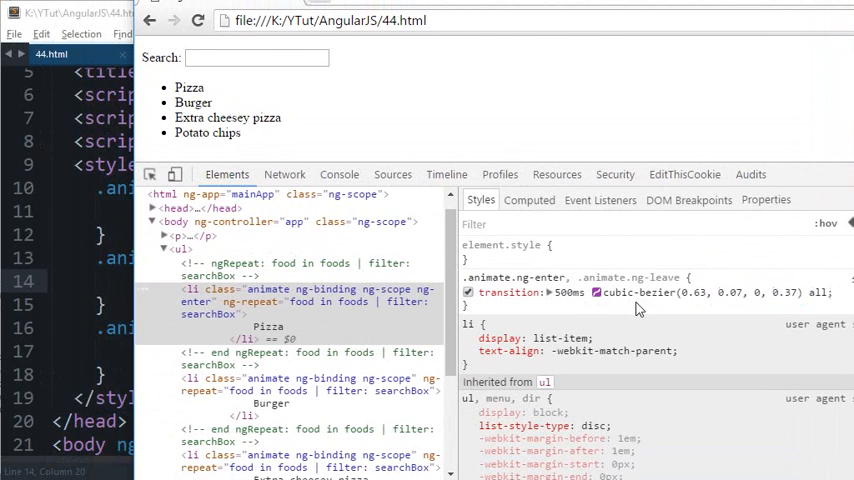
mouse_move(498, 276)
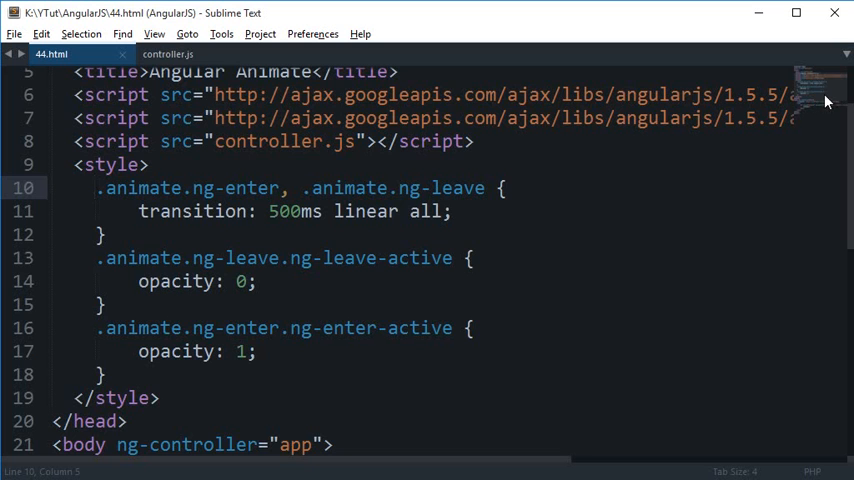
Step: Scroll 44.html back to its top where the enter/leave transition reads 500ms linear
scroll("up", 3)
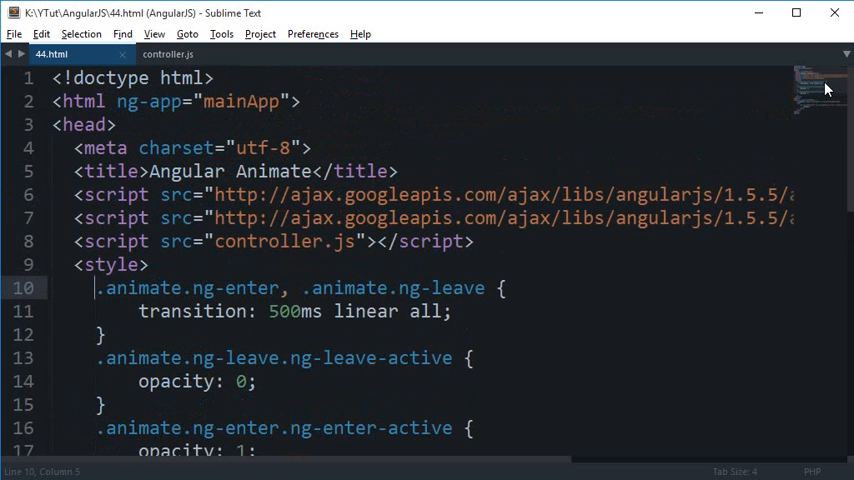